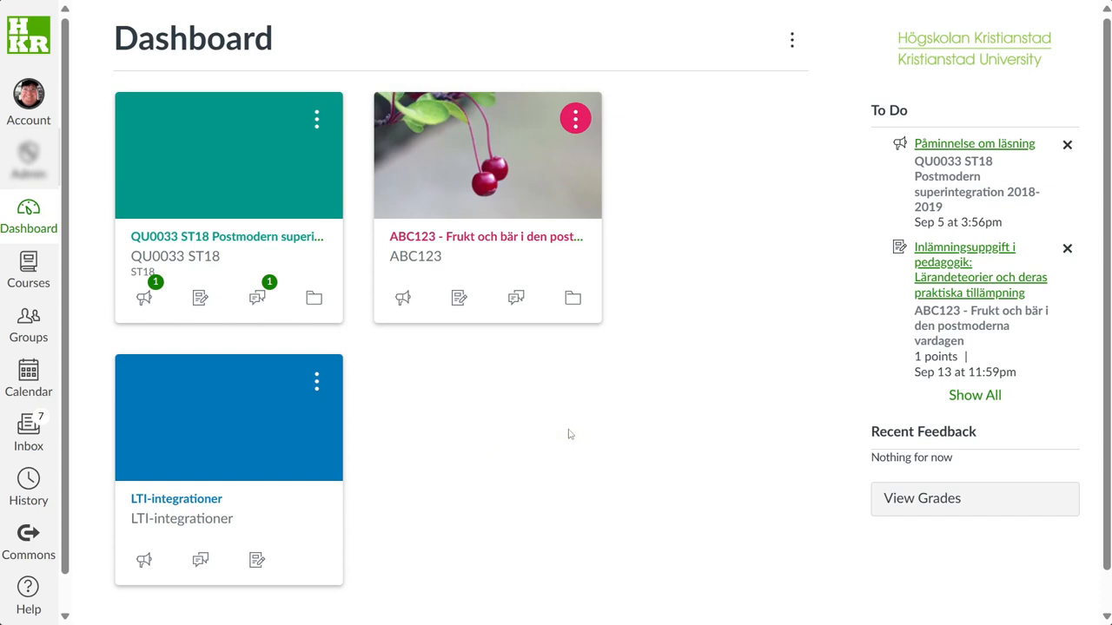
pyautogui.moveTo(398, 381)
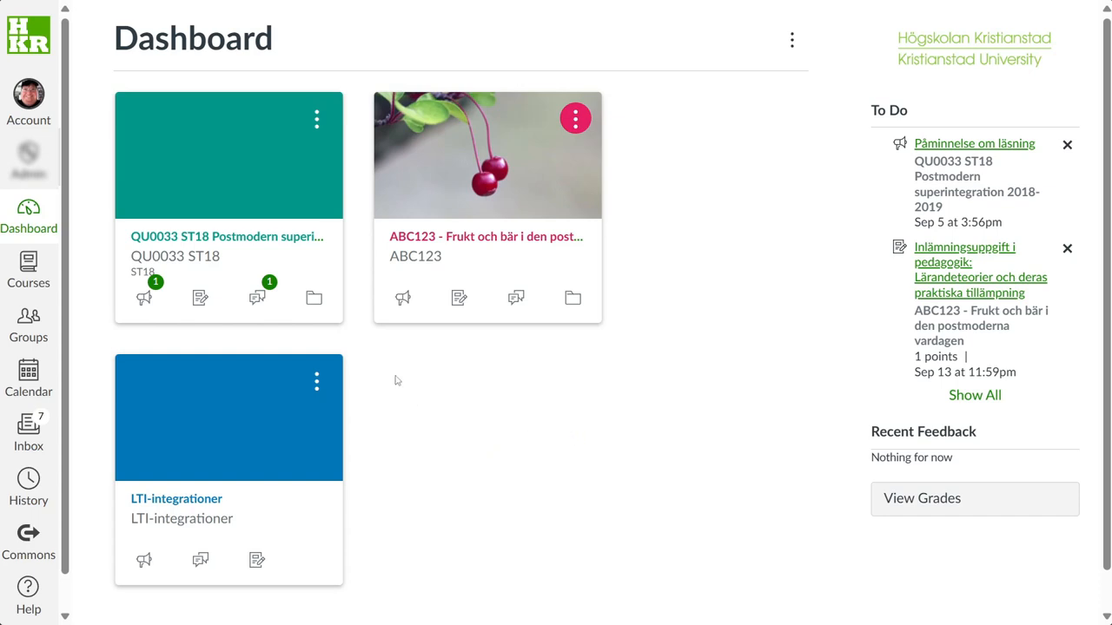
pyautogui.moveTo(398, 372)
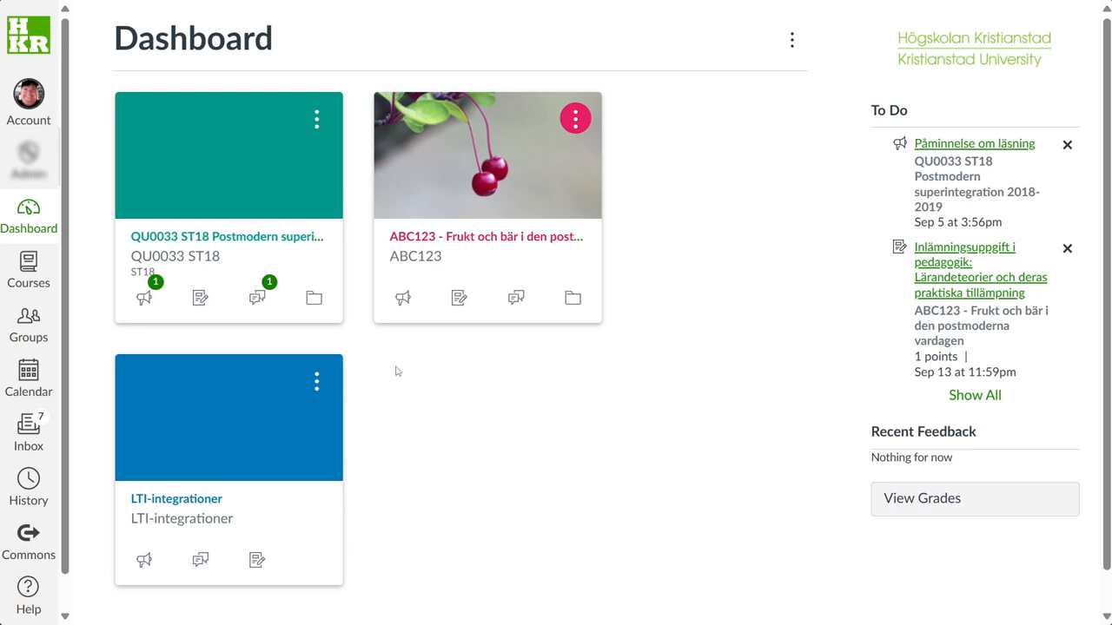
pyautogui.moveTo(268, 398)
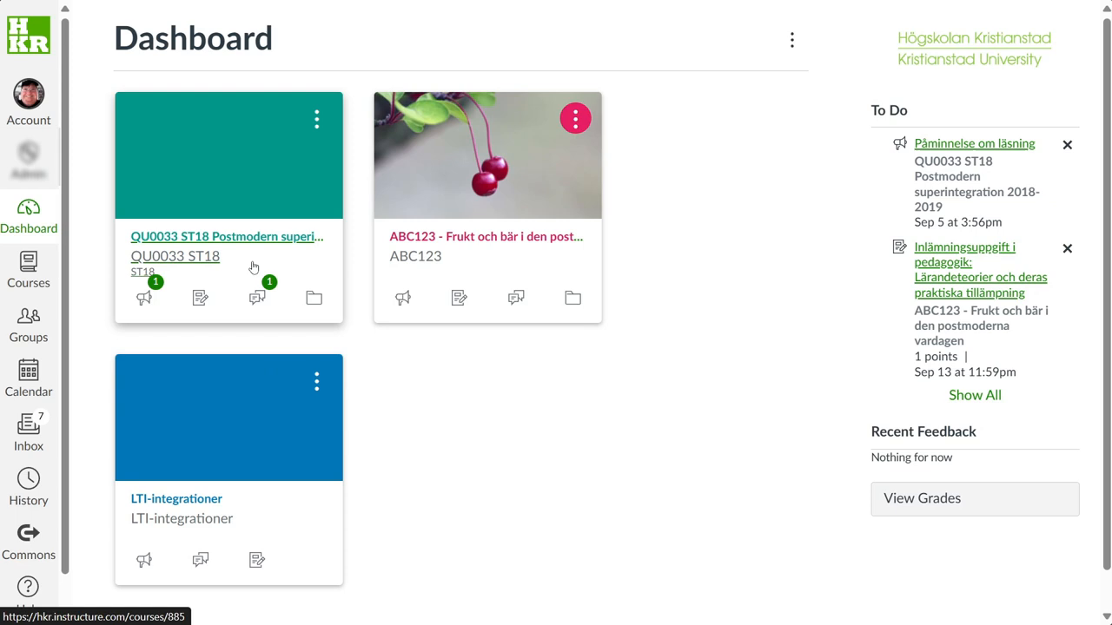
pyautogui.moveTo(254, 261)
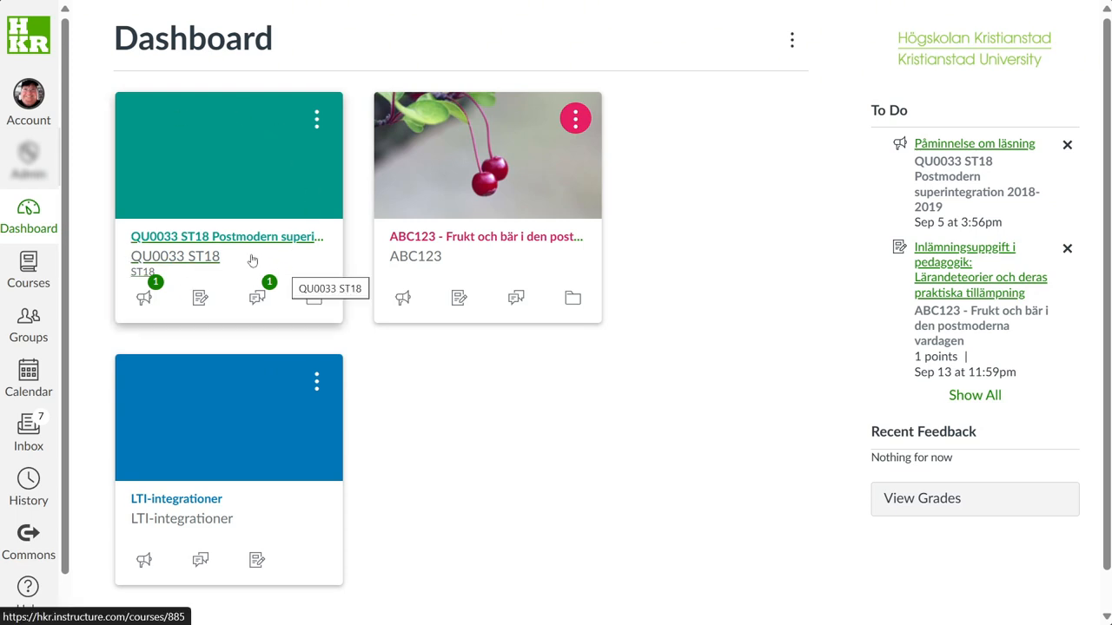
pyautogui.moveTo(181, 264)
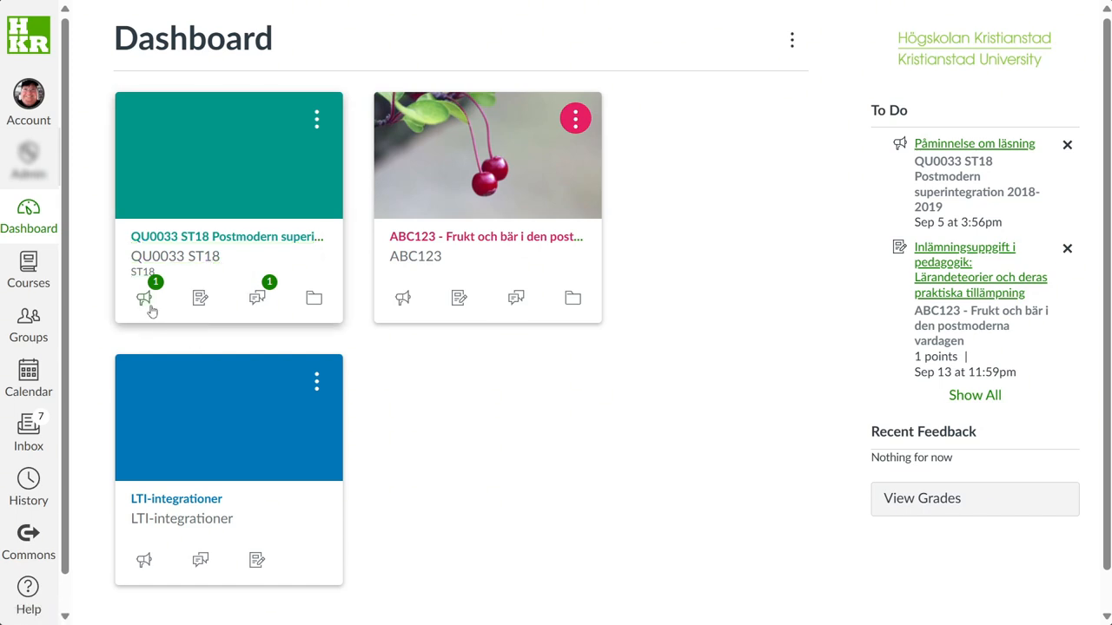
pyautogui.moveTo(144, 299)
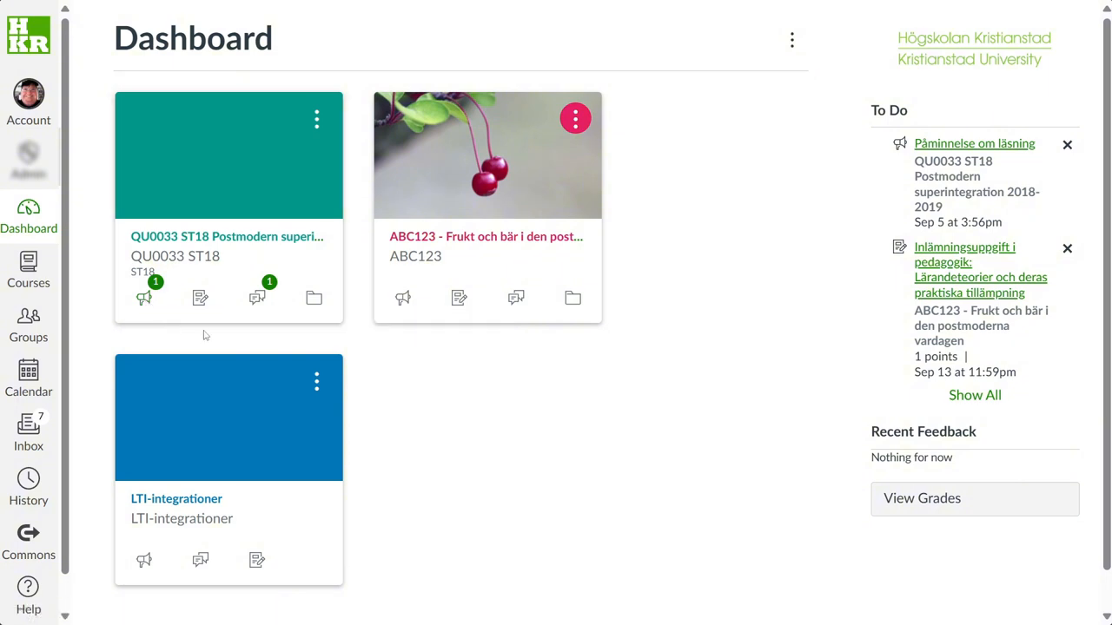
pyautogui.moveTo(257, 297)
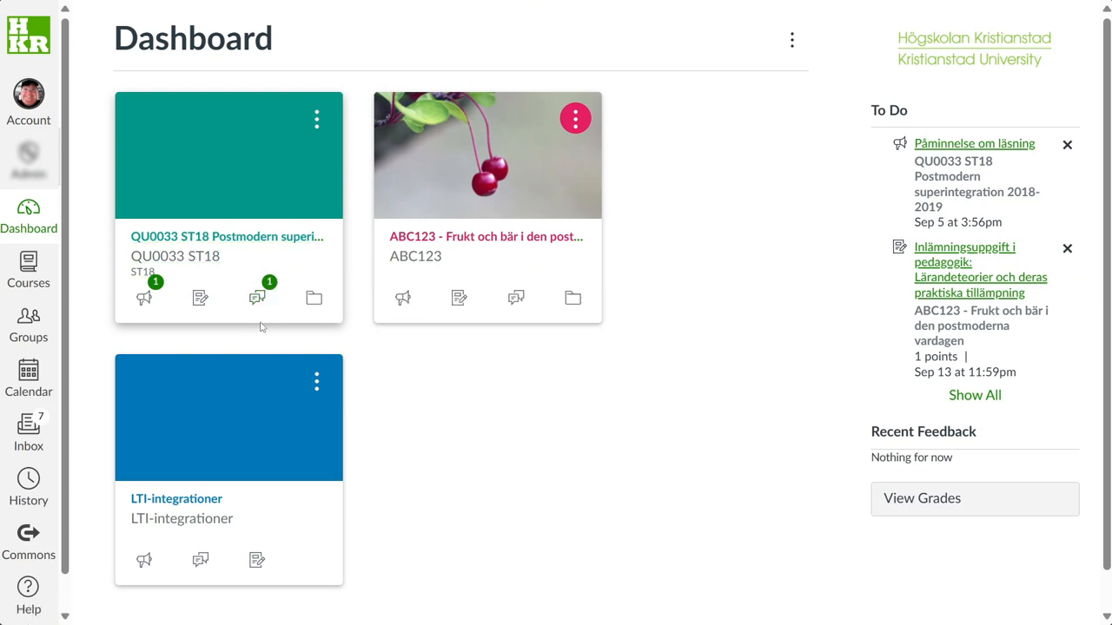
pyautogui.moveTo(171, 288)
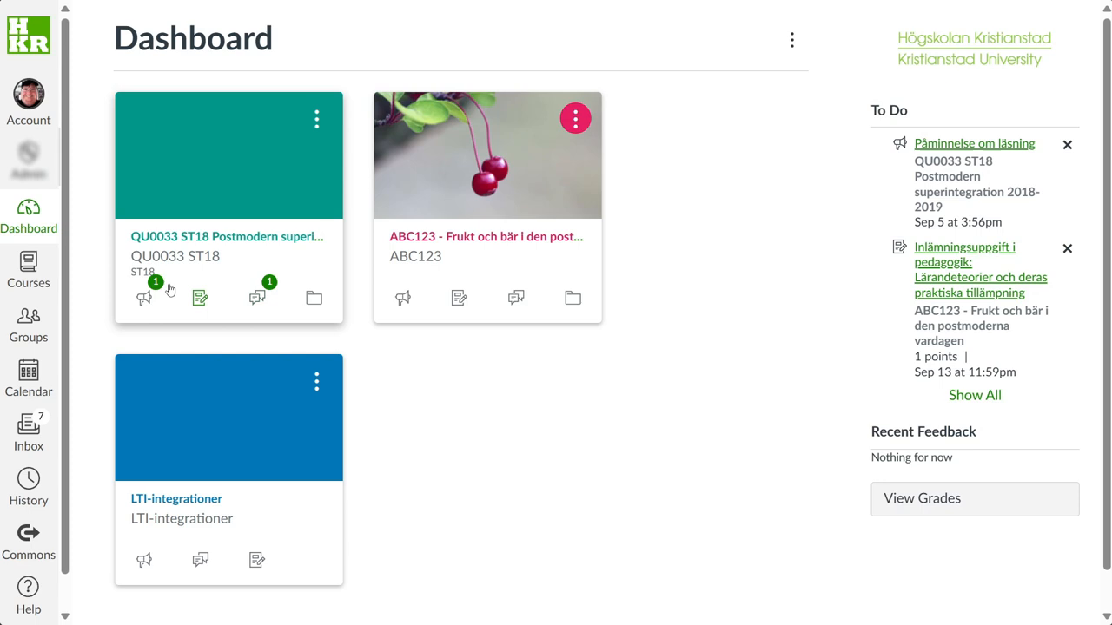
pyautogui.moveTo(177, 348)
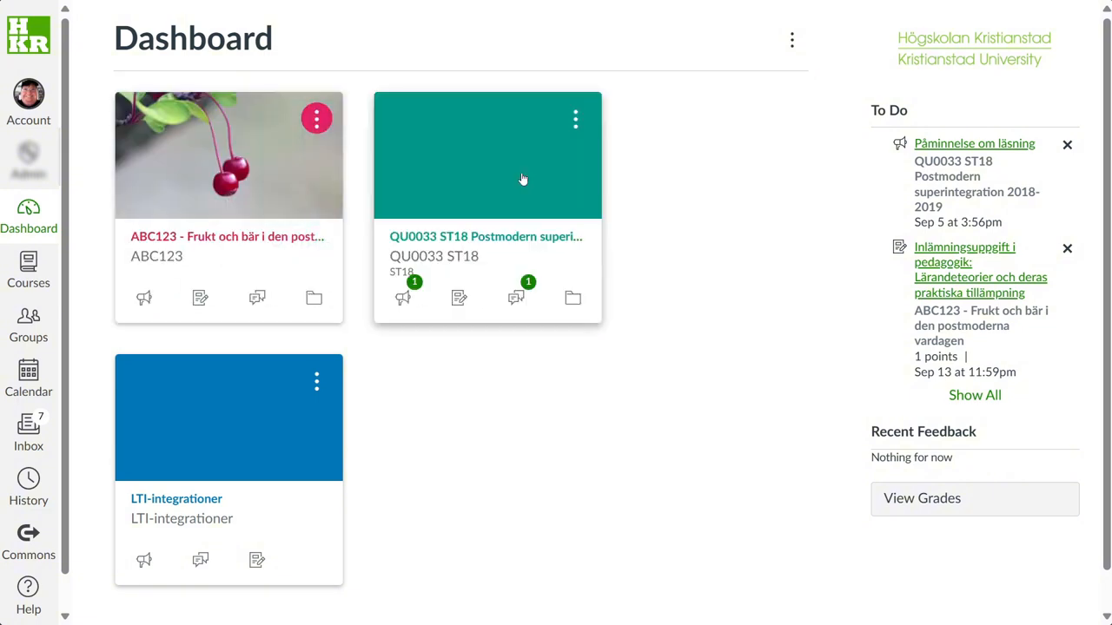
pyautogui.moveTo(721, 226)
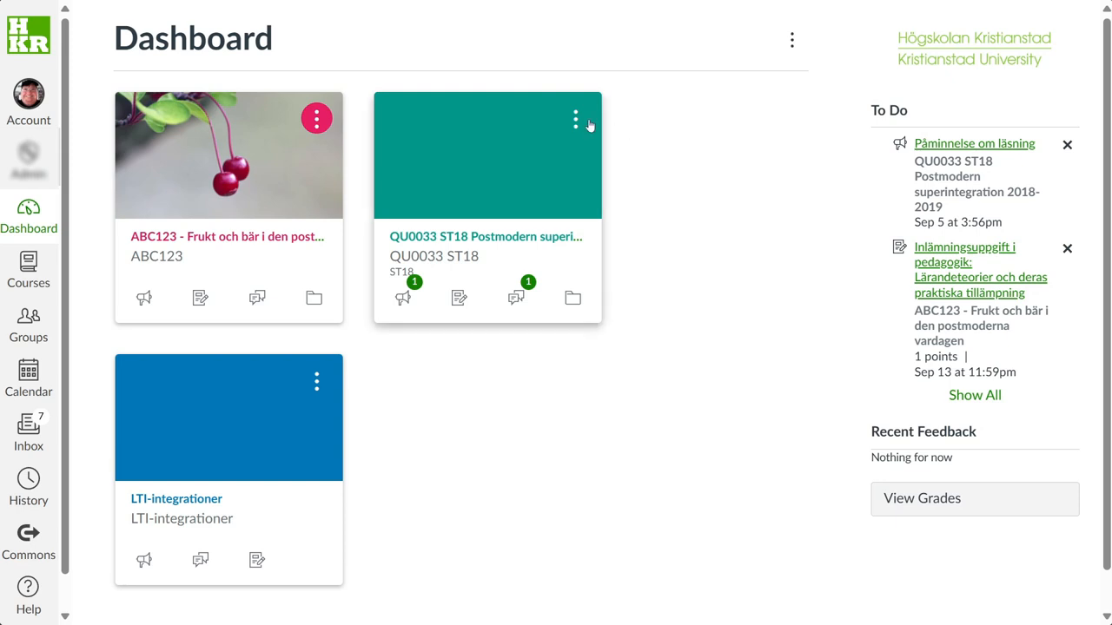
# Make the QU0033 ST18 course card pink with the nickname 'My fave!' and apply it.
pyautogui.click(575, 118)
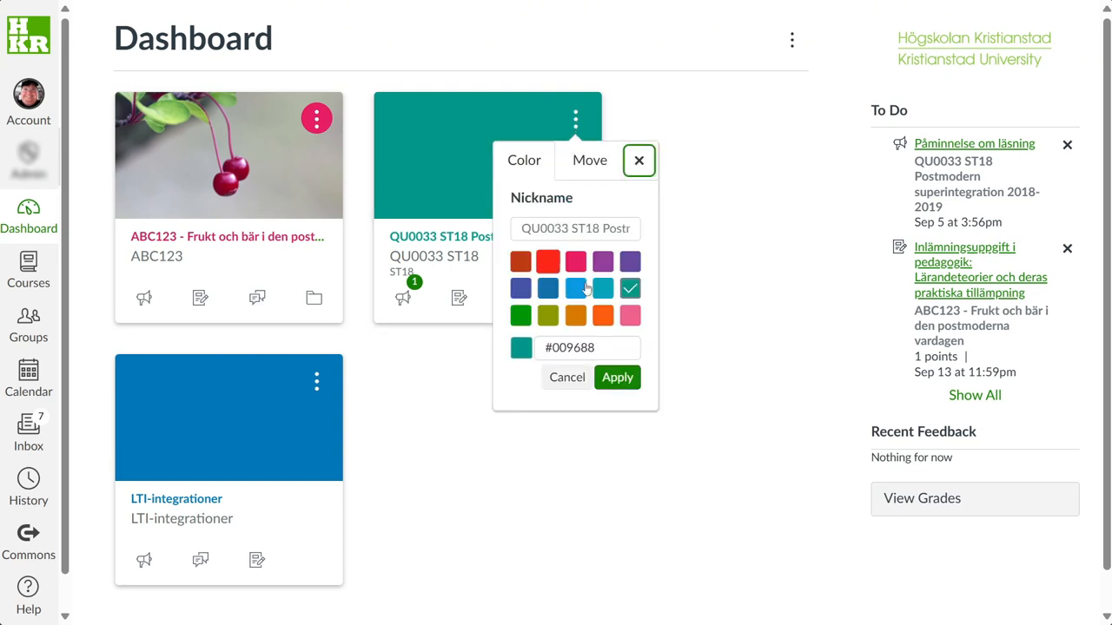
pyautogui.click(629, 316)
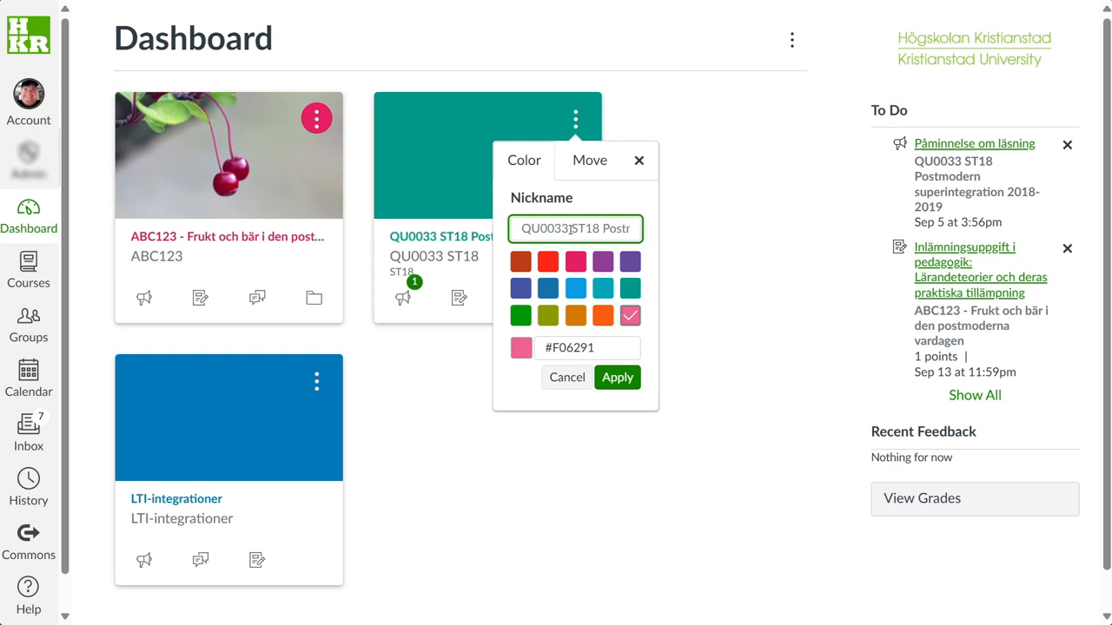
pyautogui.write('My fave!')
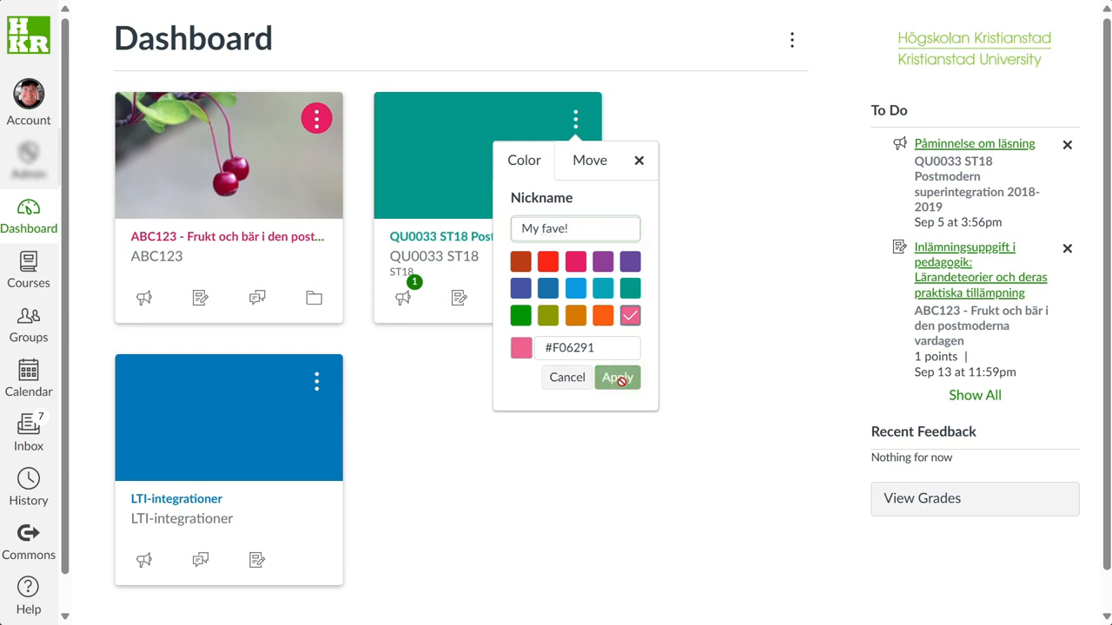
pyautogui.click(617, 377)
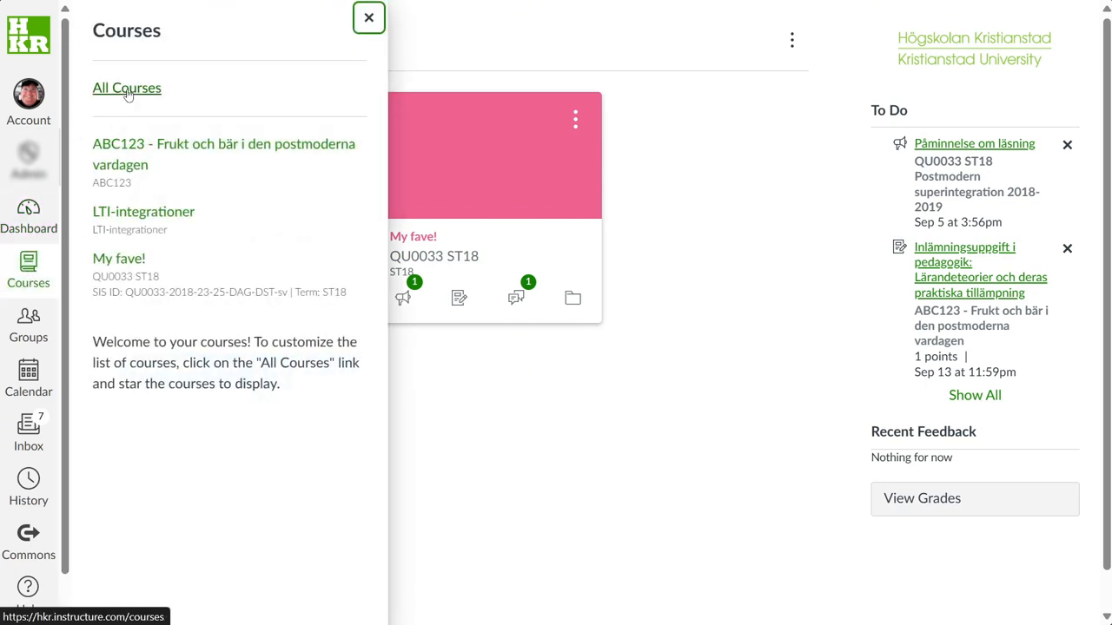
# Open All Courses and unstar LTI-integrationer, leaving ABC123 and QU0033 ST18 as favourites.
pyautogui.click(127, 87)
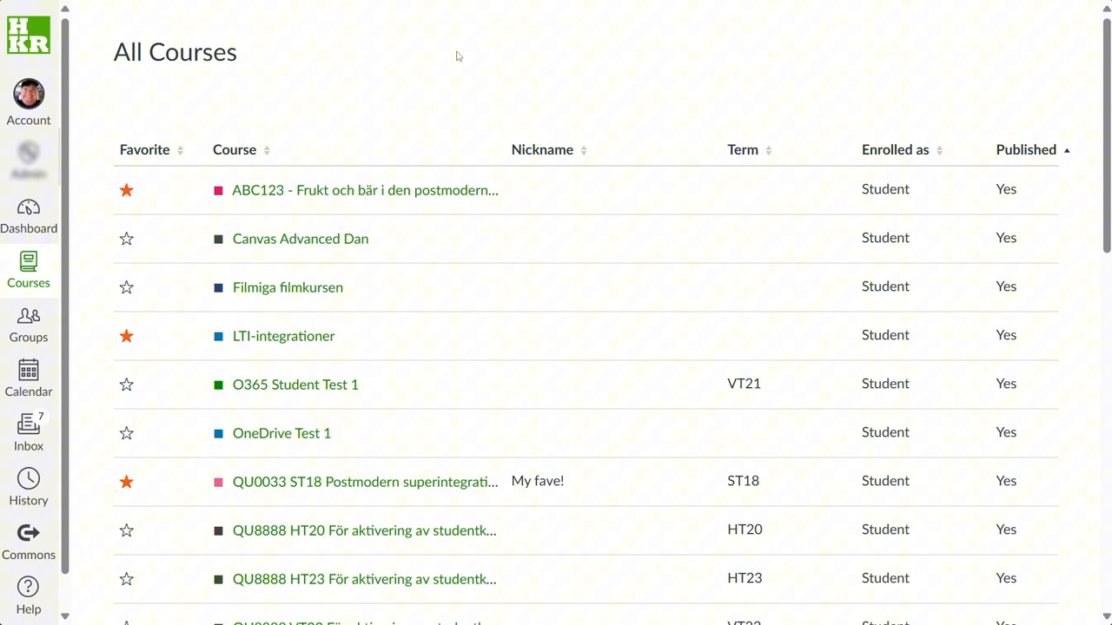
pyautogui.moveTo(452, 57)
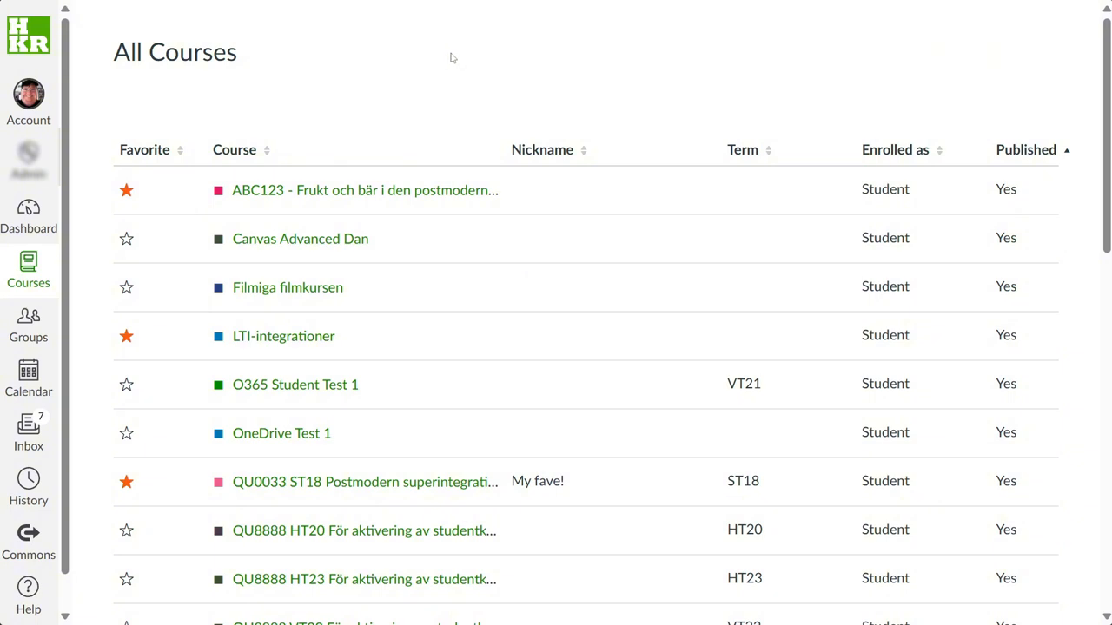
pyautogui.moveTo(88, 302)
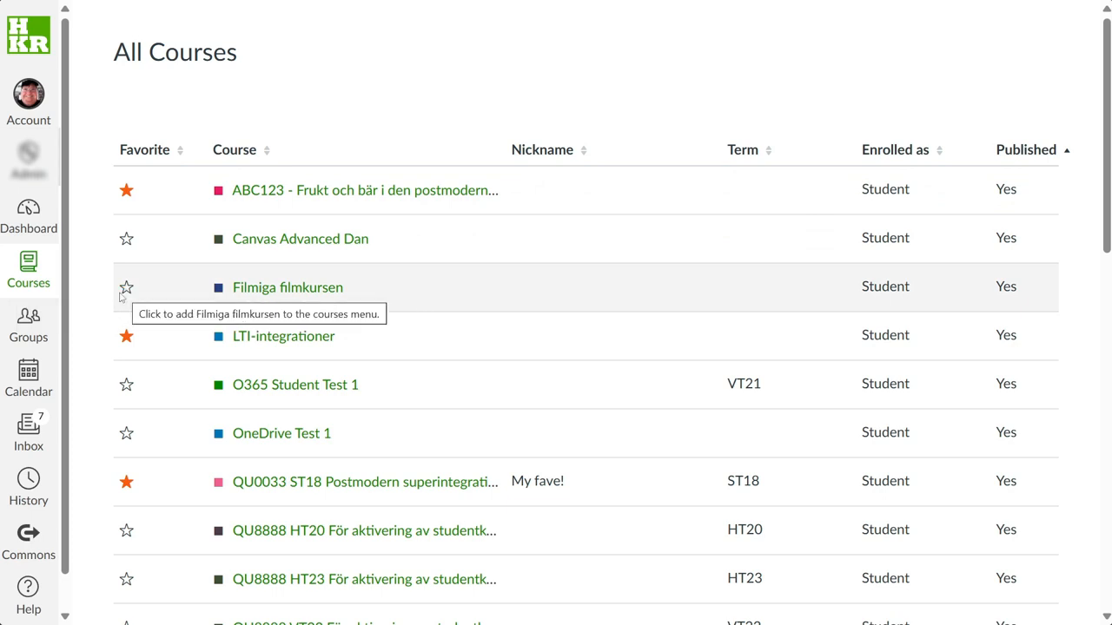
pyautogui.moveTo(283, 337)
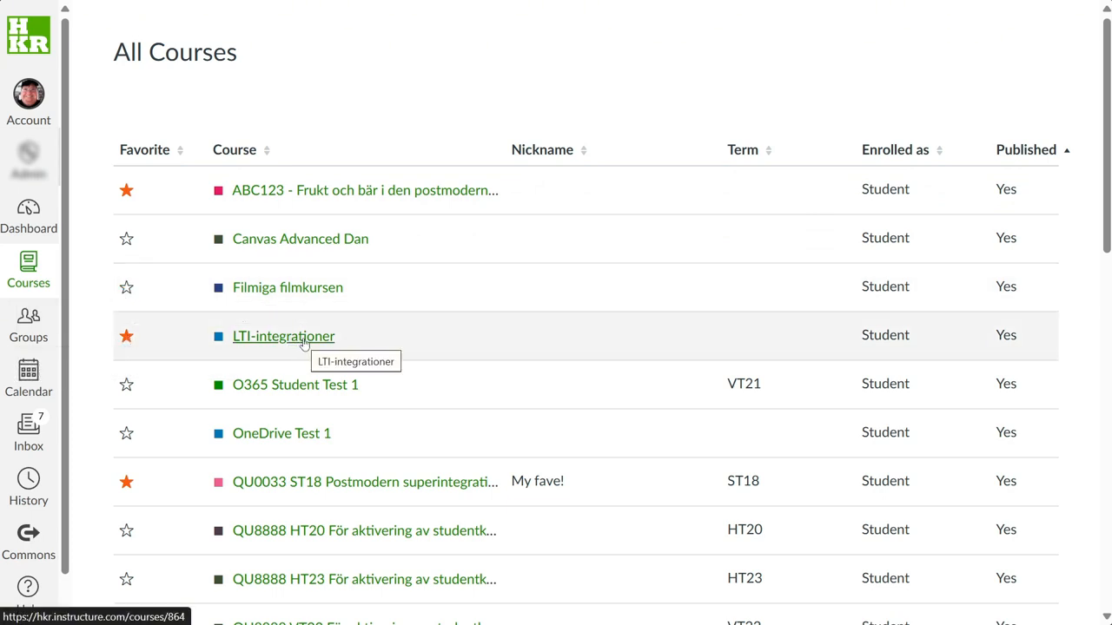
pyautogui.moveTo(125, 337)
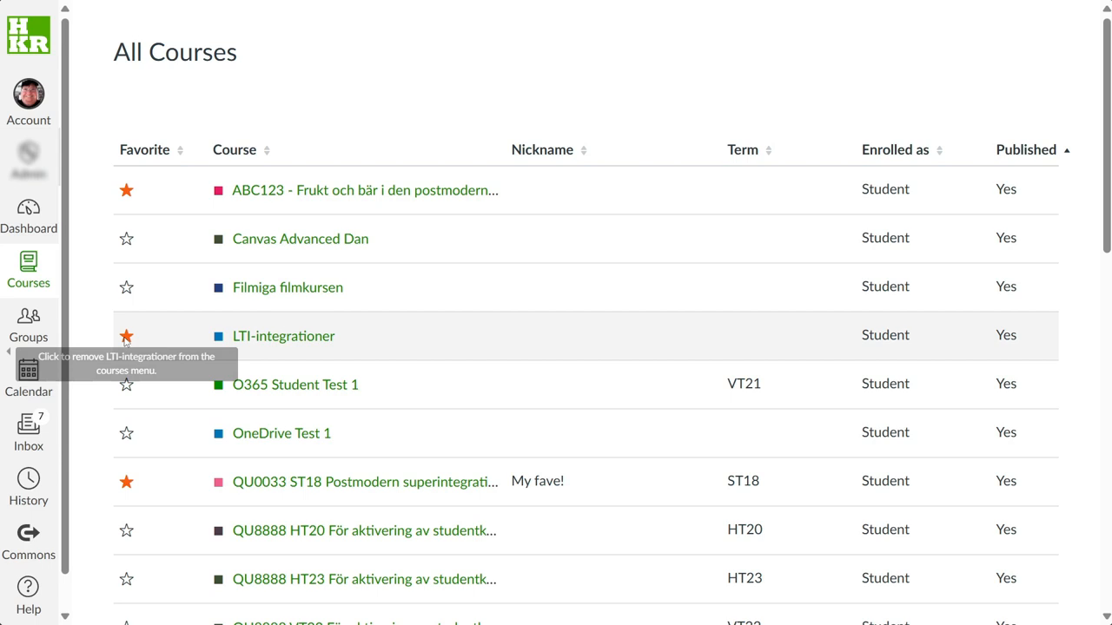
pyautogui.click(125, 337)
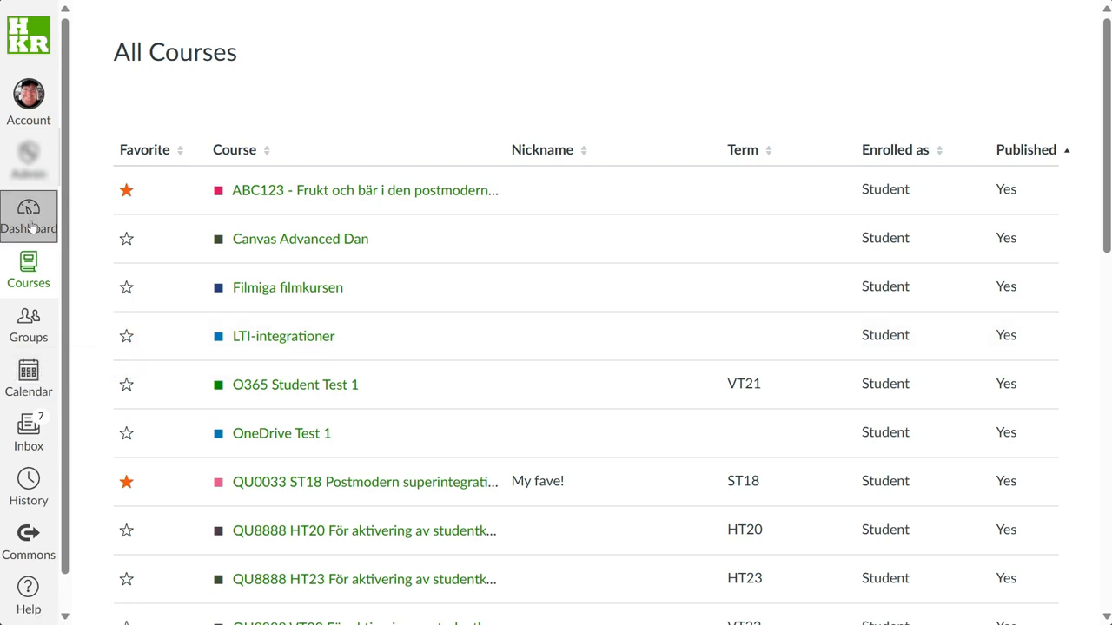
# Return to the dashboard showing only the ABC123 and pink 'My fave!' cards.
pyautogui.click(28, 215)
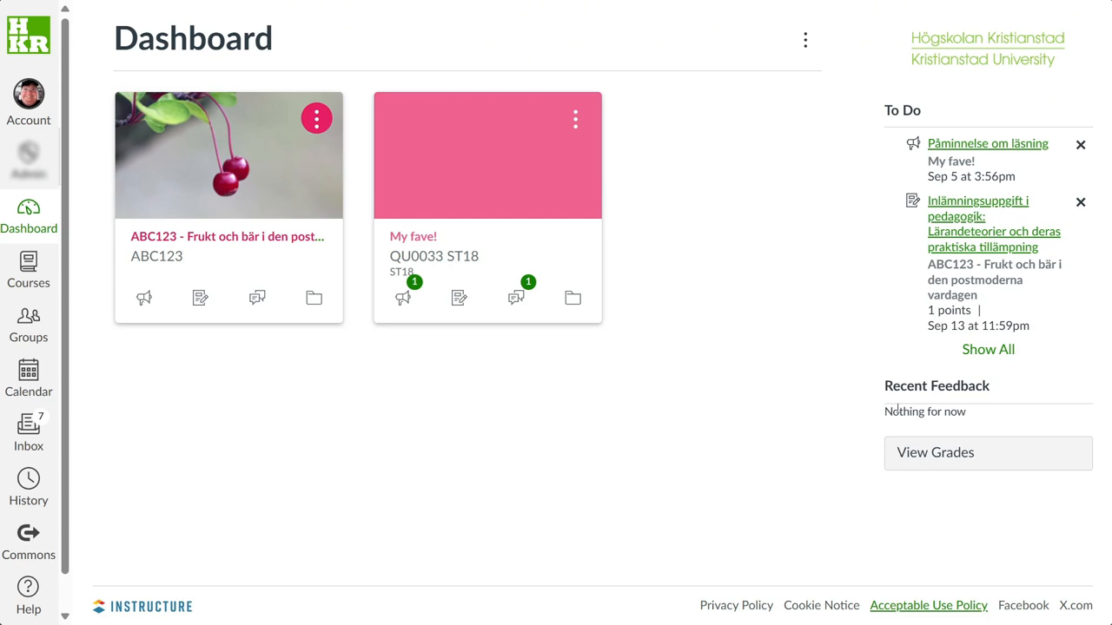
pyautogui.moveTo(813, 419)
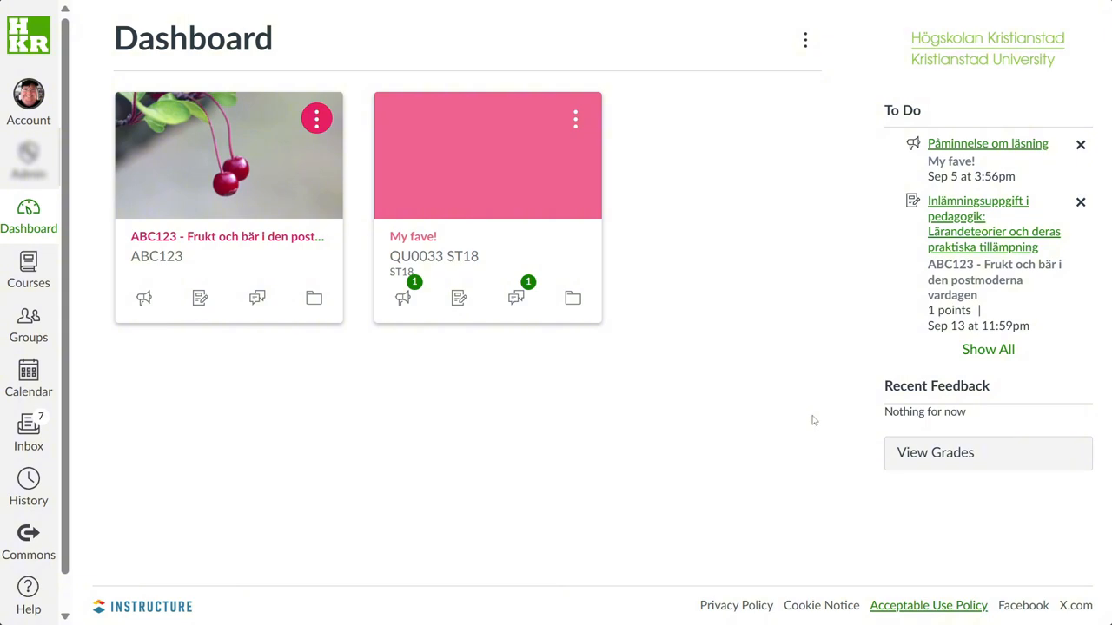
pyautogui.moveTo(806, 108)
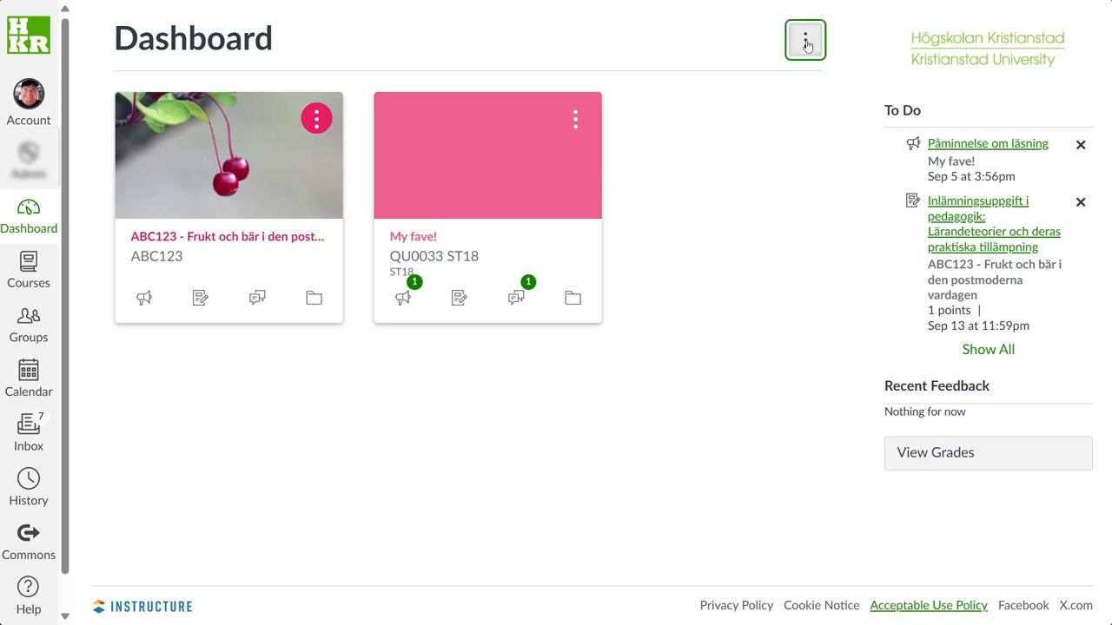
# Switch the dashboard from course cards to List View of dated upcoming items.
pyautogui.click(804, 40)
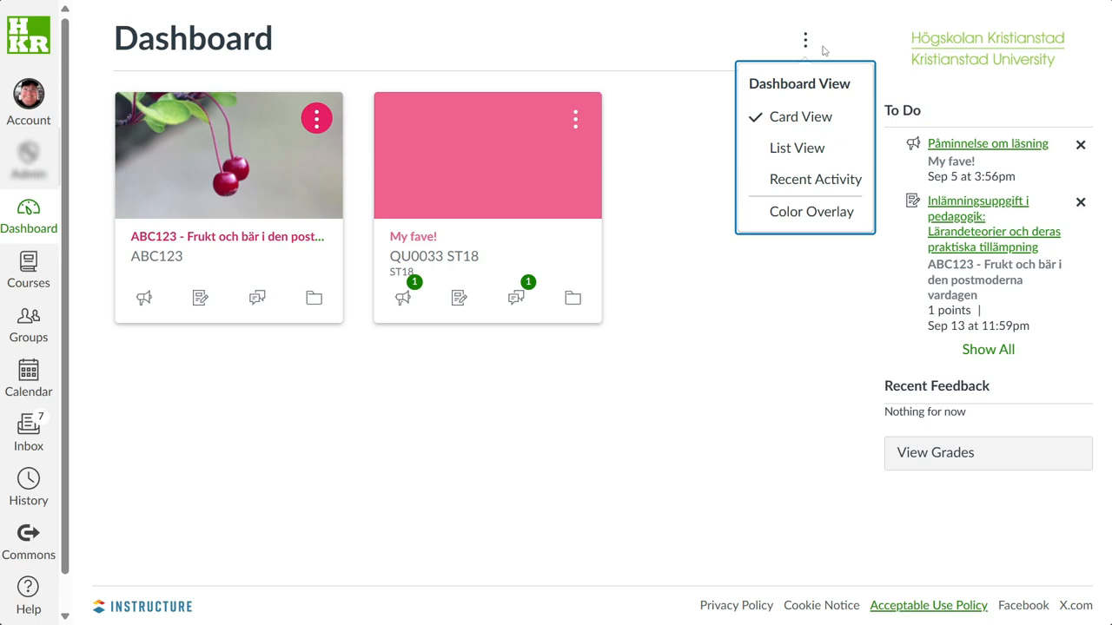
pyautogui.click(795, 147)
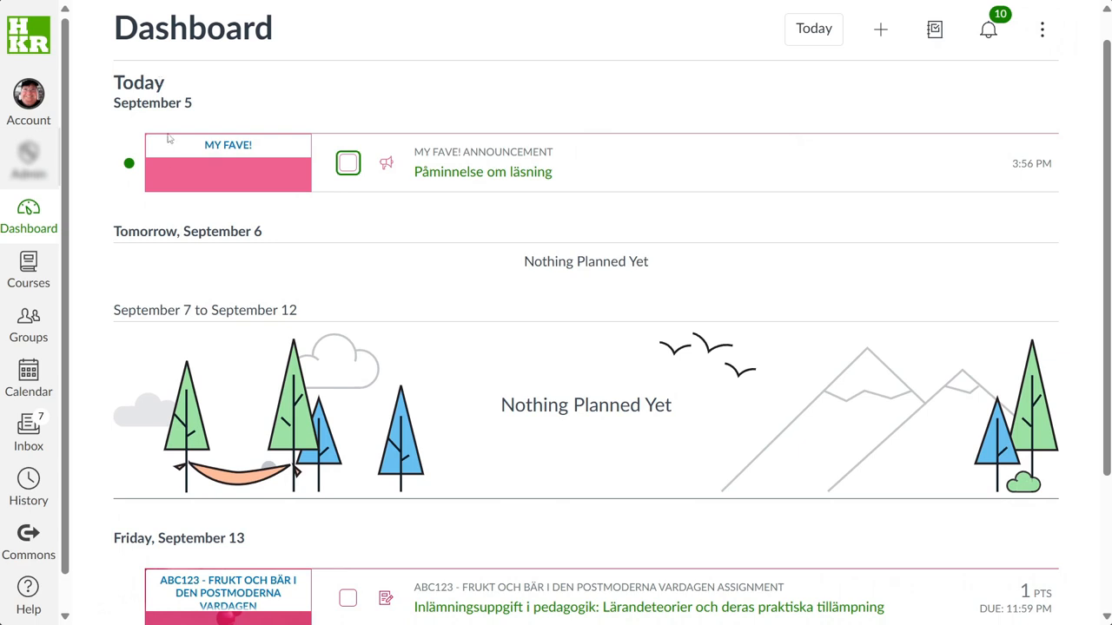
pyautogui.moveTo(136, 532)
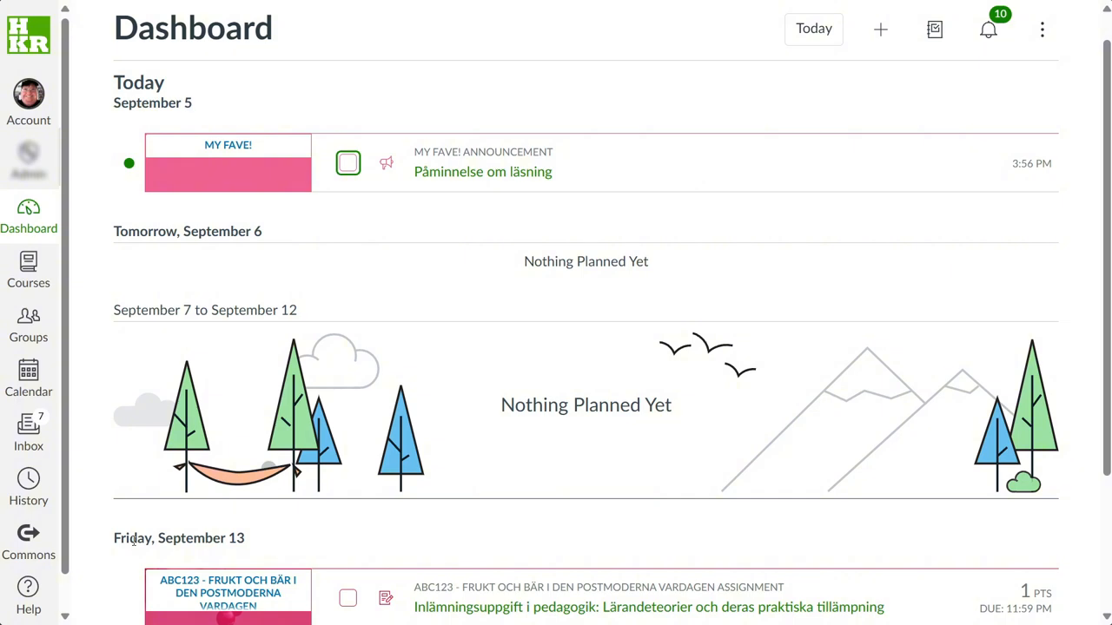
pyautogui.moveTo(1036, 71)
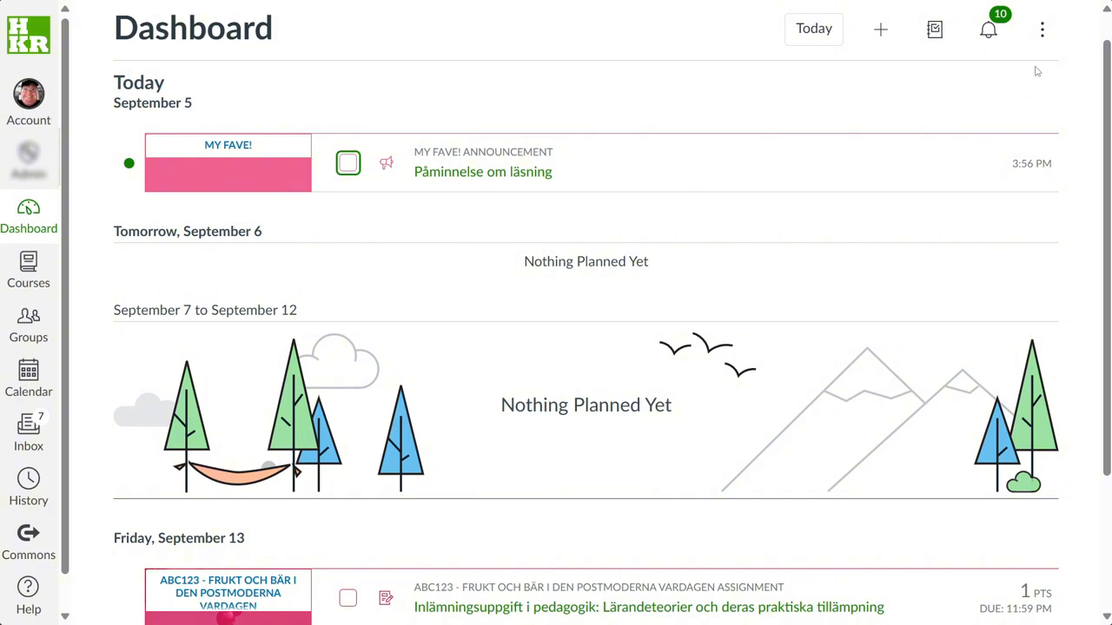
# Switch the dashboard to Recent Activity and expand then collapse an announcement item.
pyautogui.click(1042, 28)
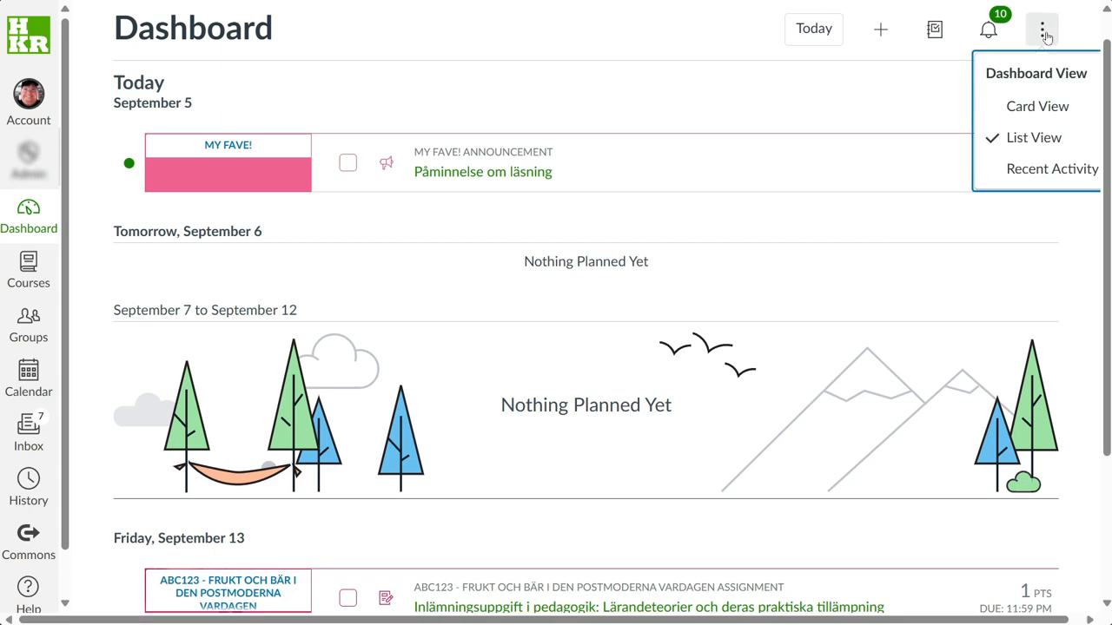
pyautogui.click(1053, 168)
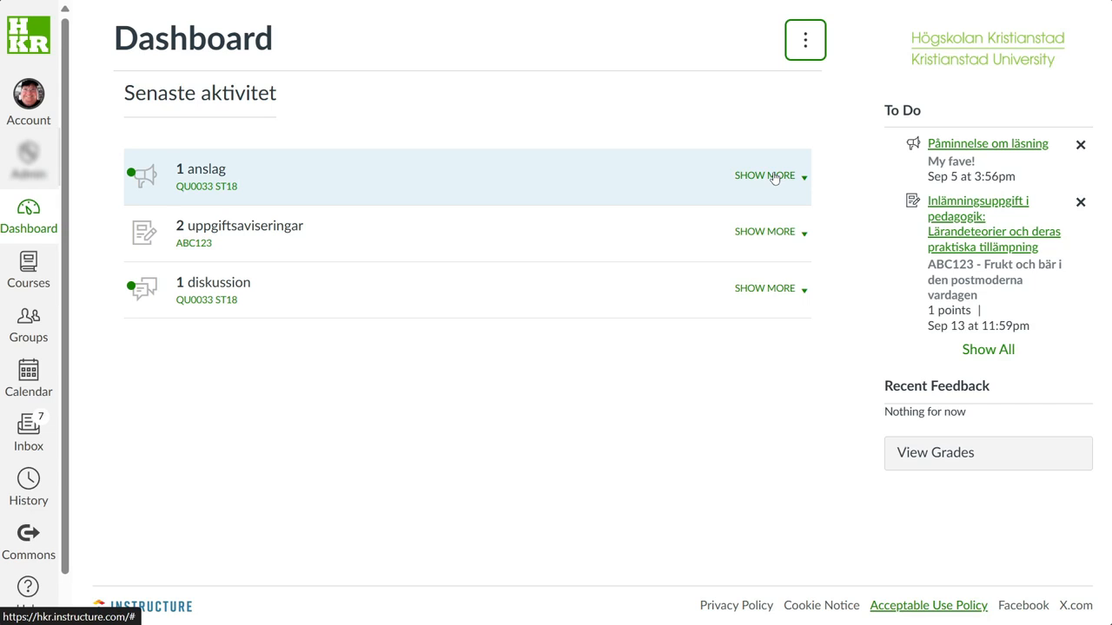
pyautogui.moveTo(768, 233)
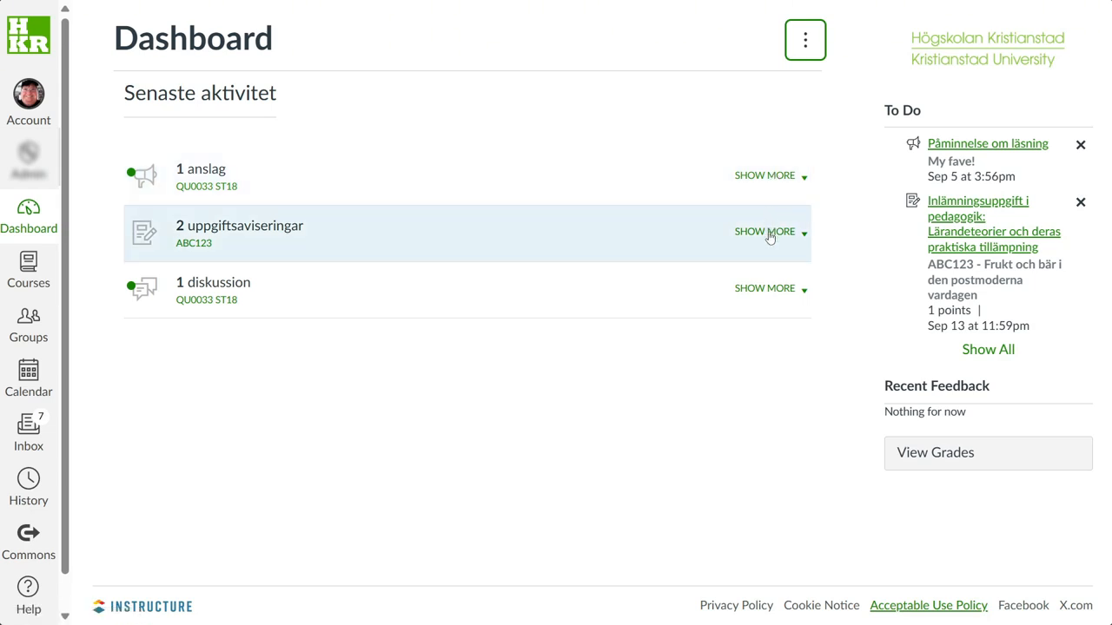
pyautogui.click(764, 231)
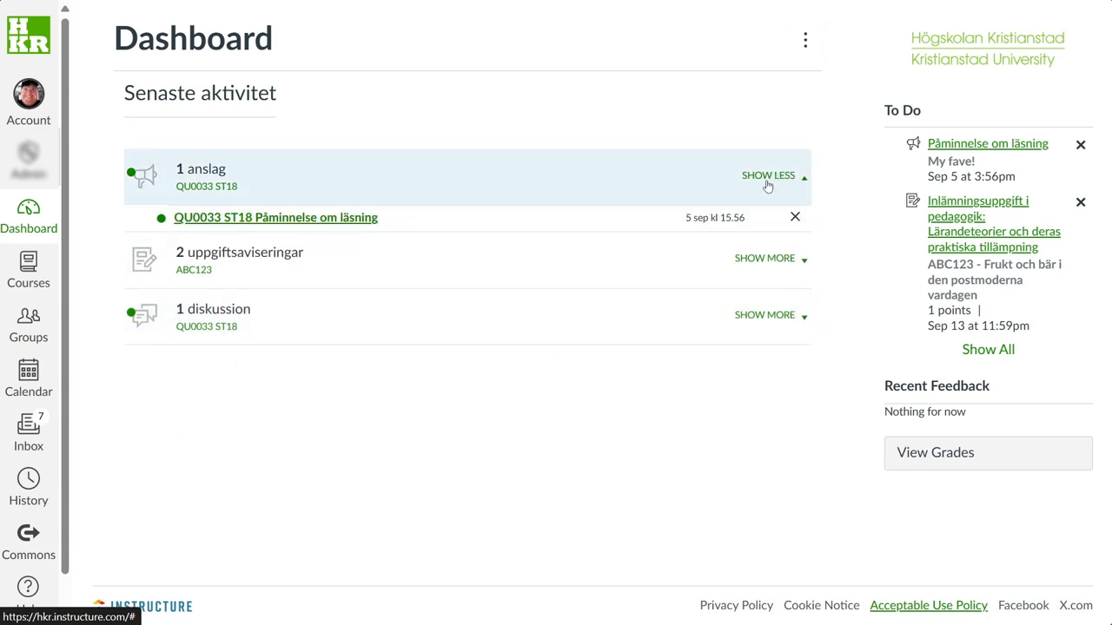
pyautogui.click(768, 174)
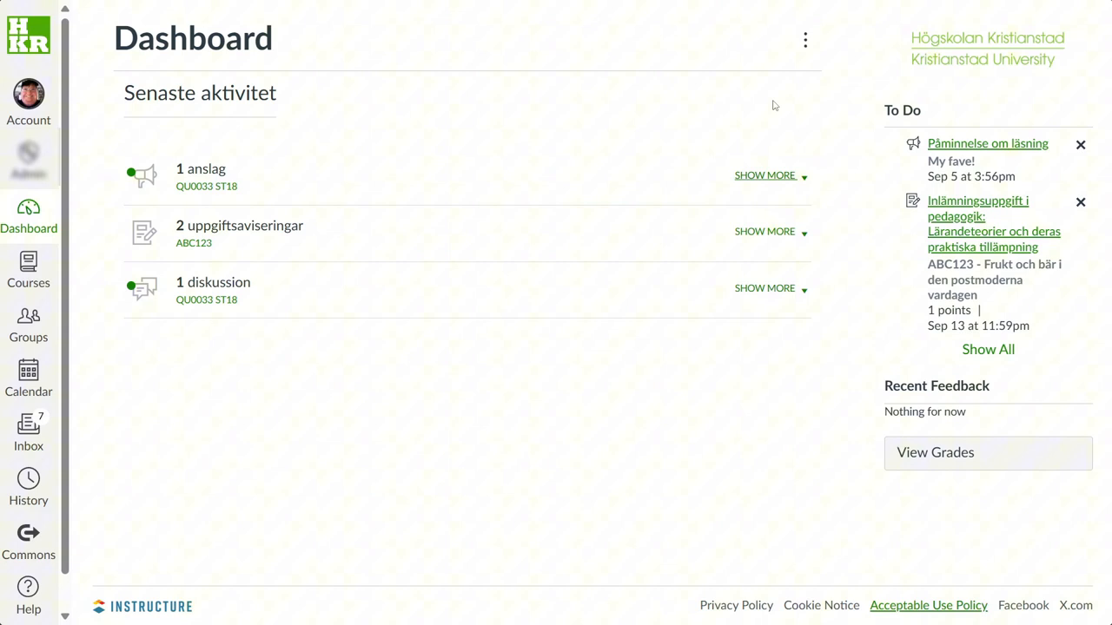
# Return the dashboard to Card View and bring up the Groups list.
pyautogui.click(804, 40)
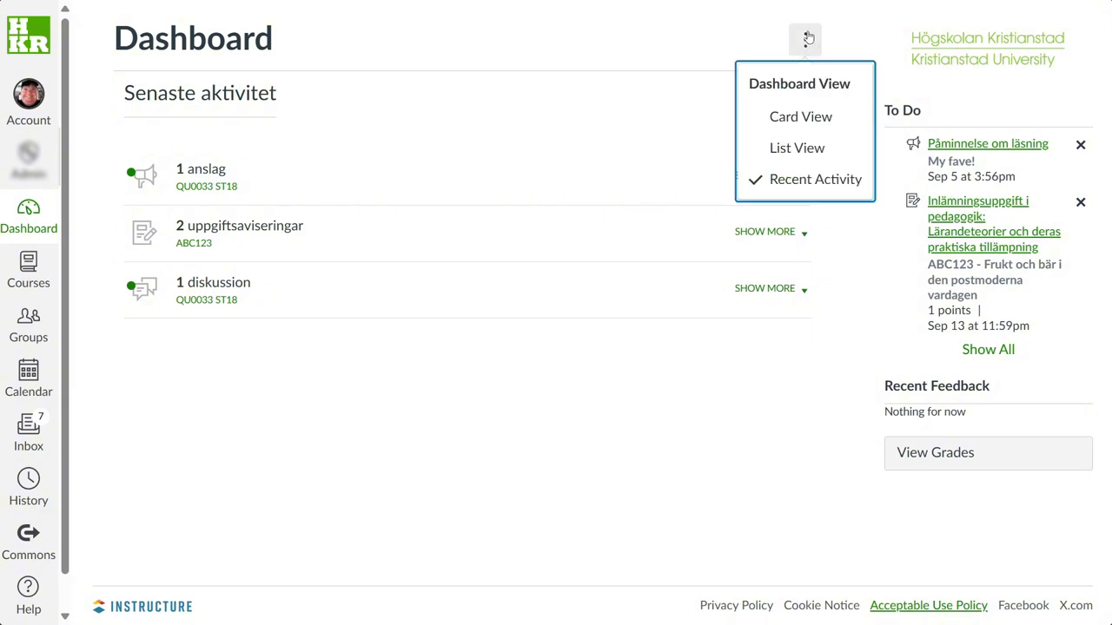
pyautogui.click(800, 114)
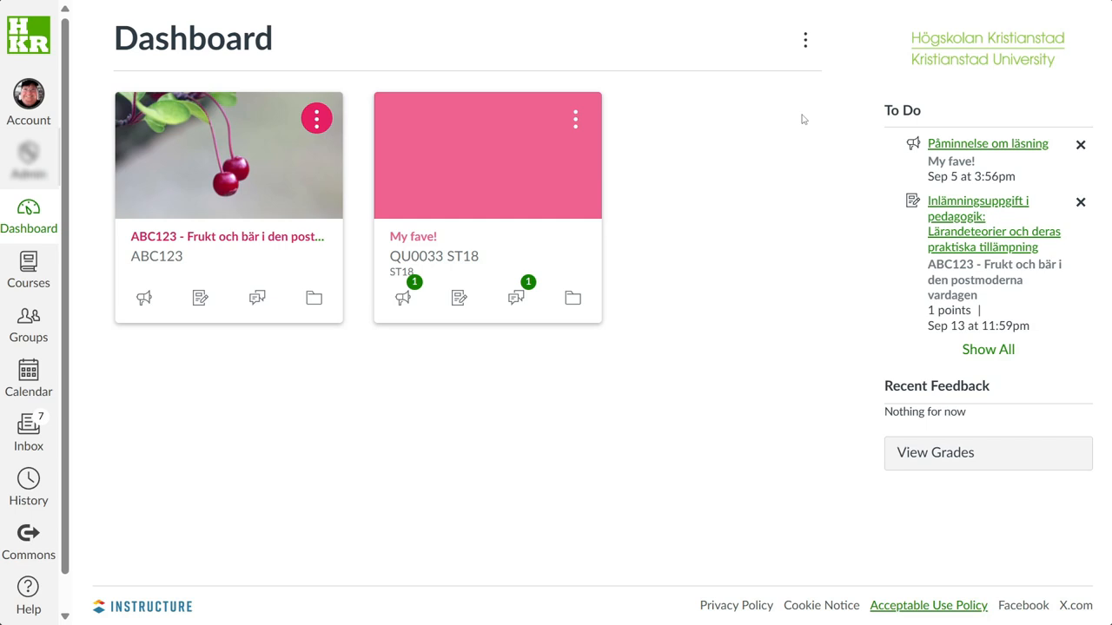
pyautogui.moveTo(28, 327)
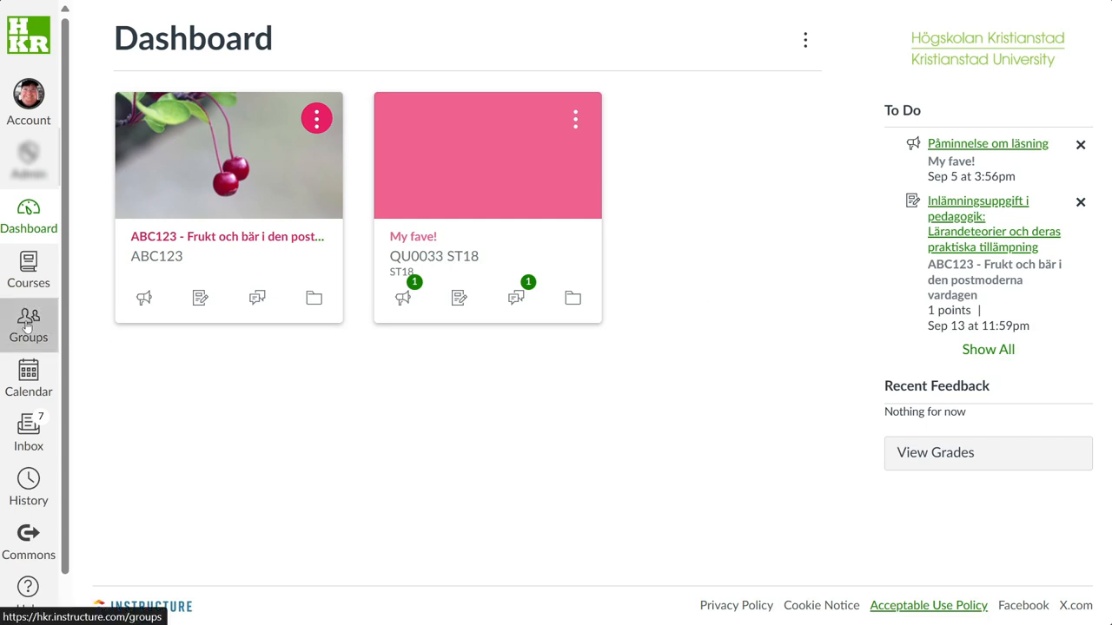
pyautogui.click(28, 327)
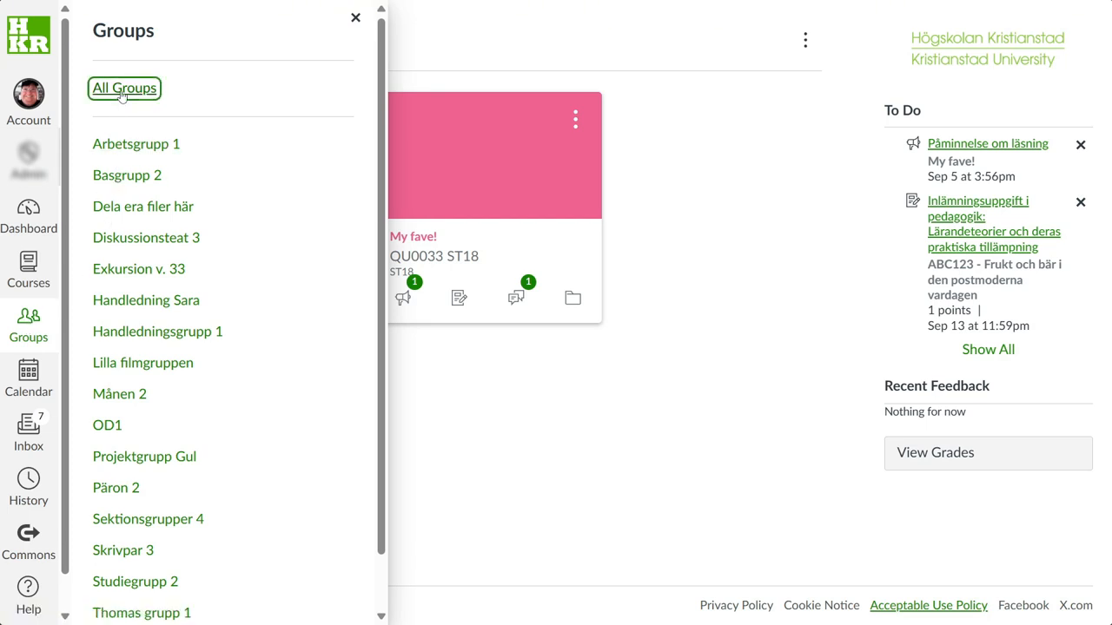
pyautogui.click(123, 88)
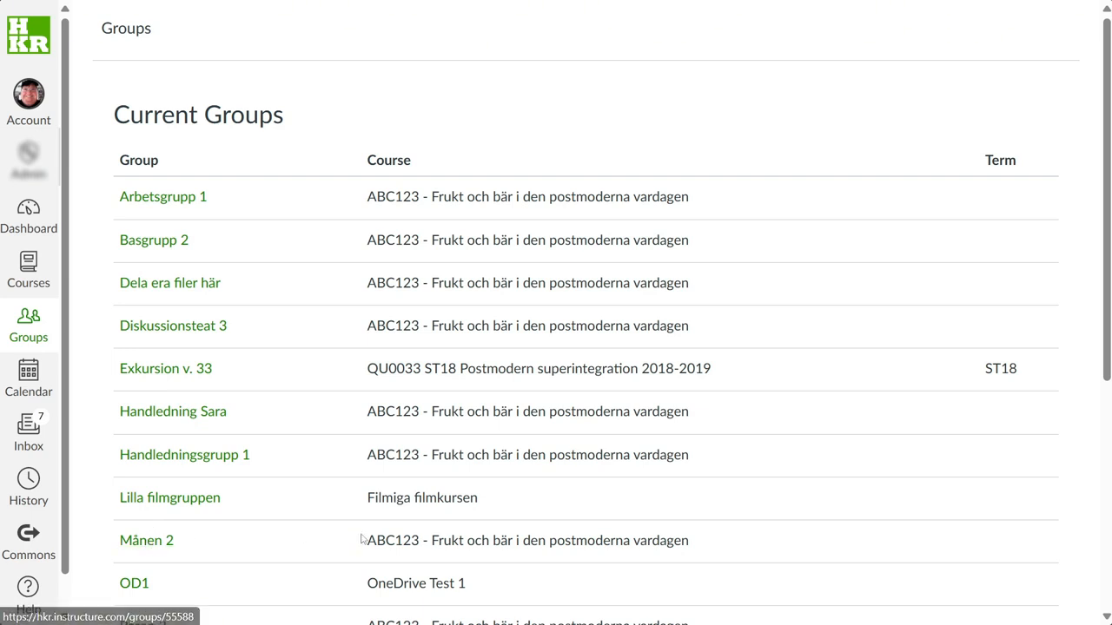
pyautogui.click(146, 539)
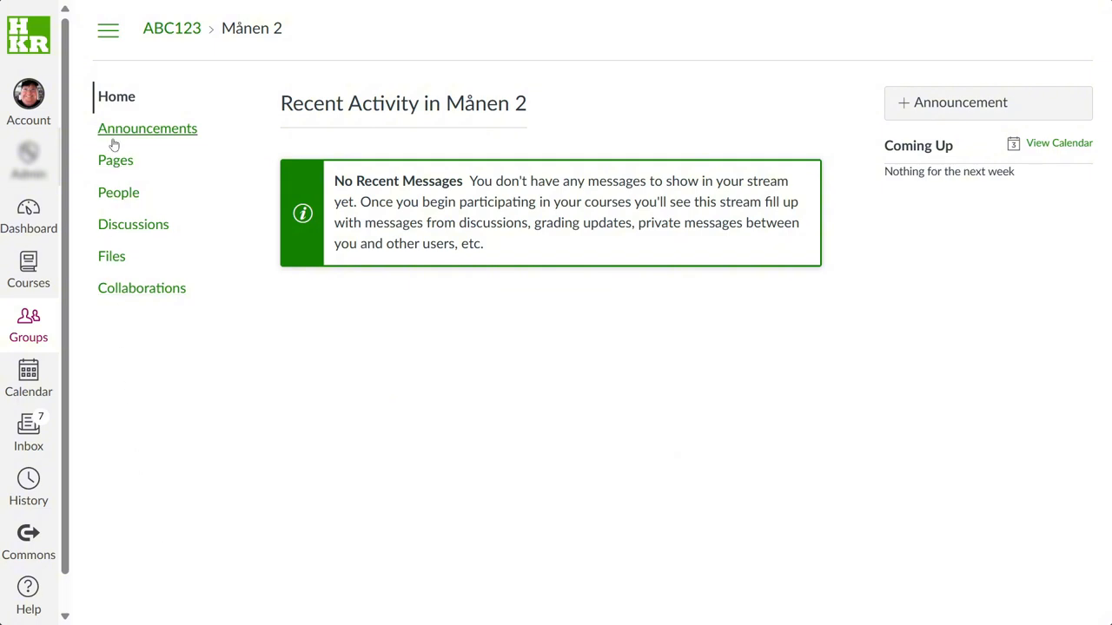
pyautogui.moveTo(118, 191)
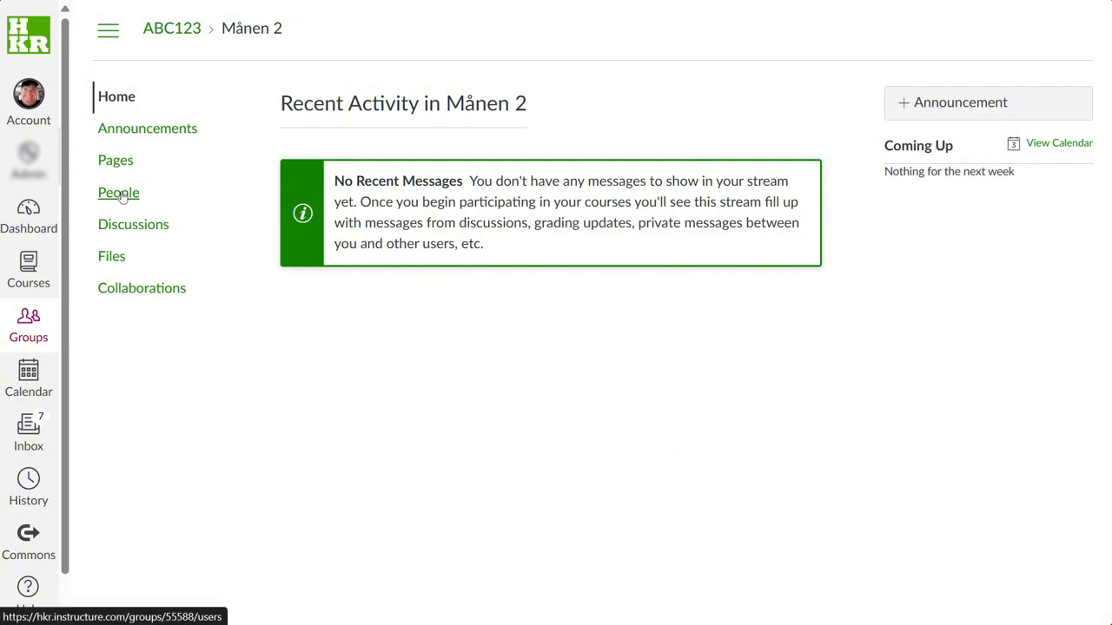
pyautogui.moveTo(112, 257)
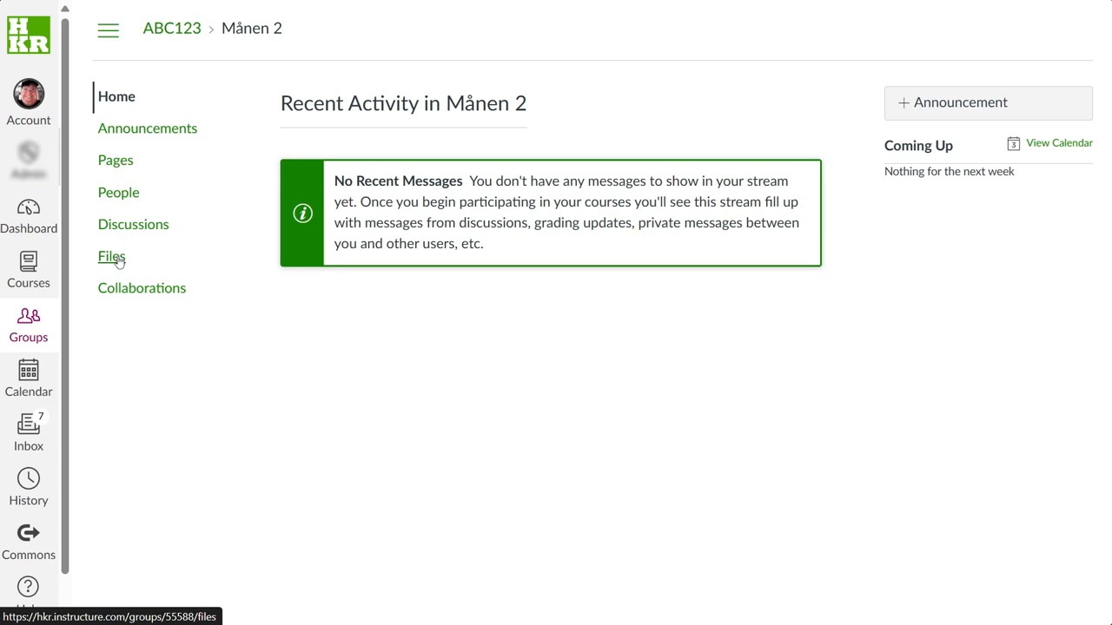
pyautogui.click(28, 215)
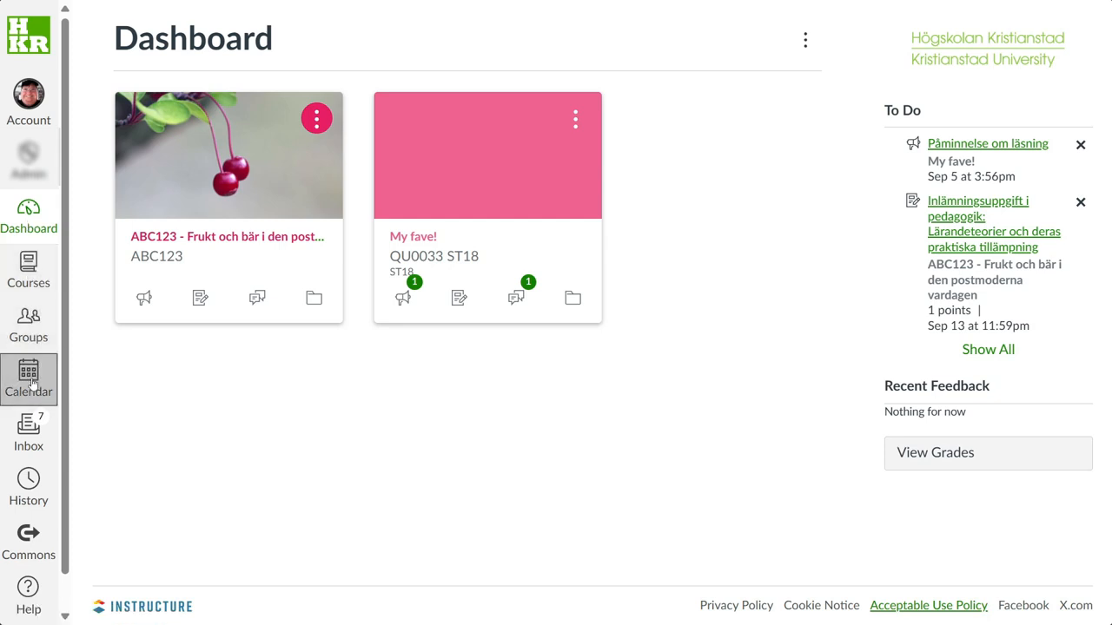
# Open the Calendar and toggle the personal, Filmiga filmkursen and ABC123 calendars' visibility.
pyautogui.click(28, 379)
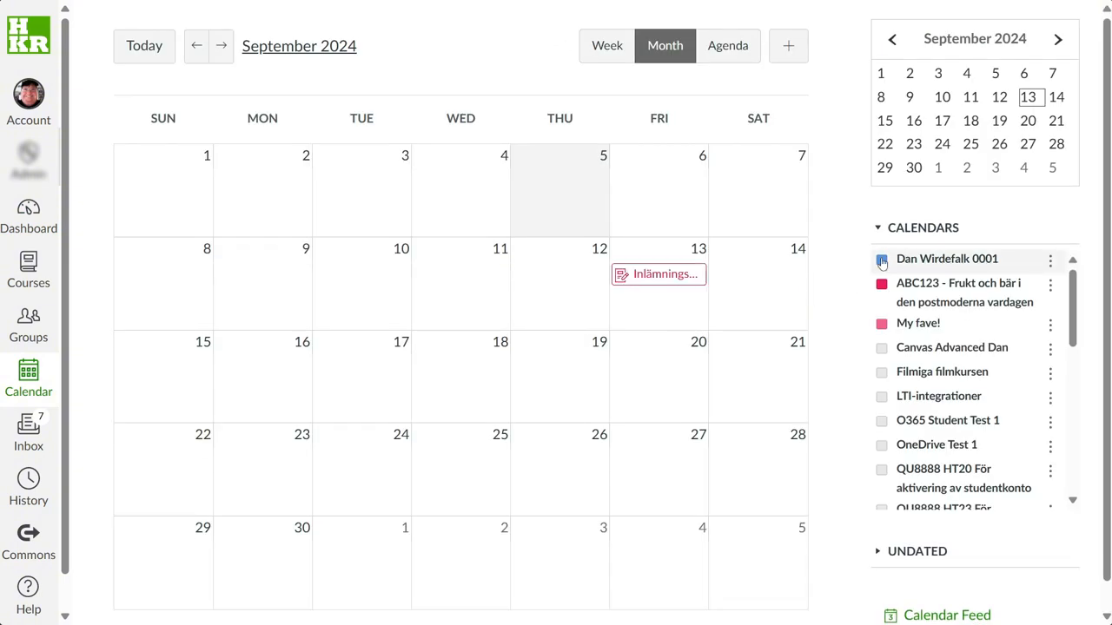
pyautogui.click(882, 259)
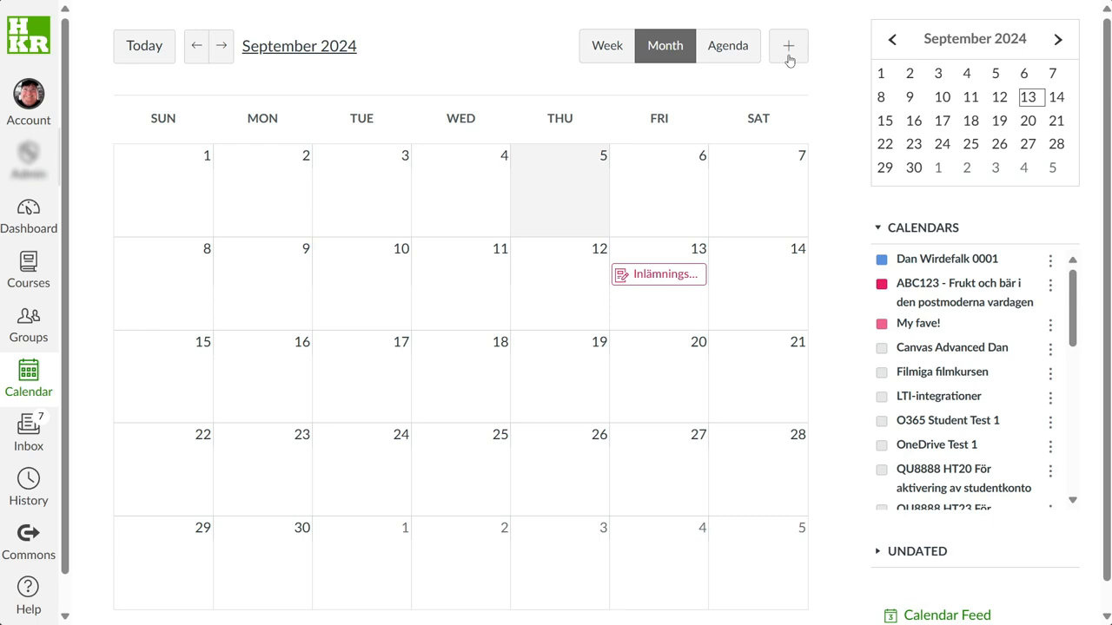
pyautogui.moveTo(789, 45)
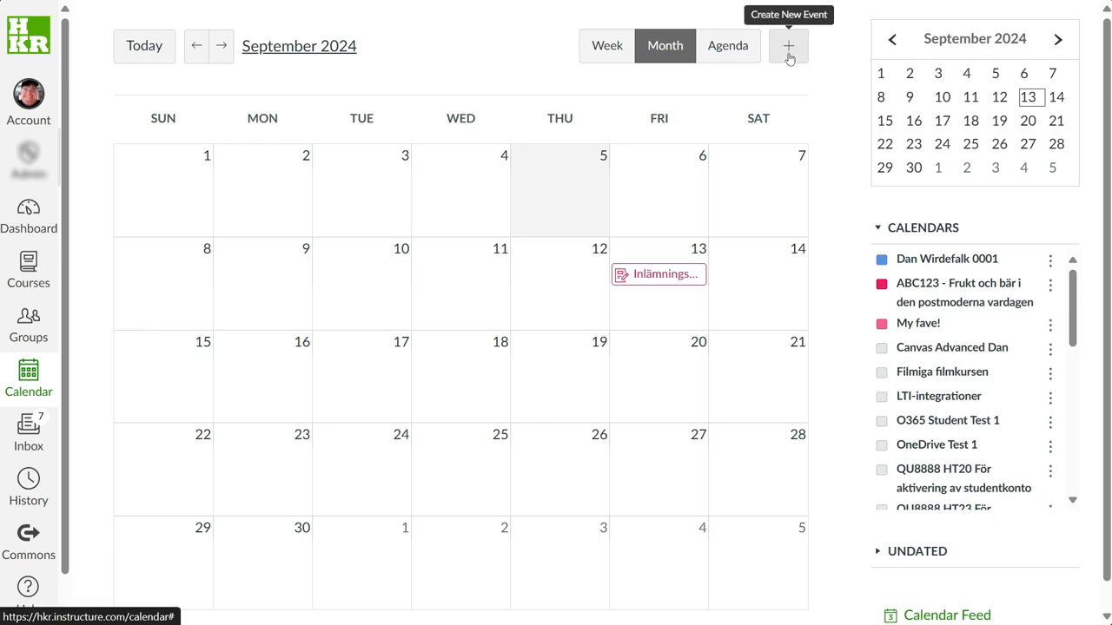
pyautogui.moveTo(856, 280)
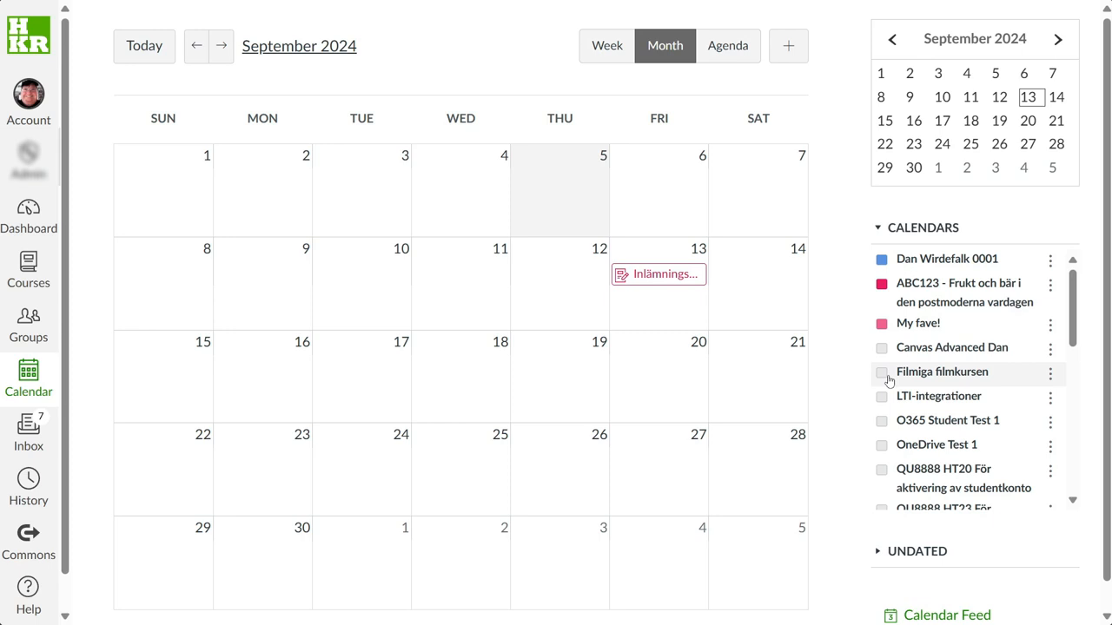
pyautogui.click(882, 285)
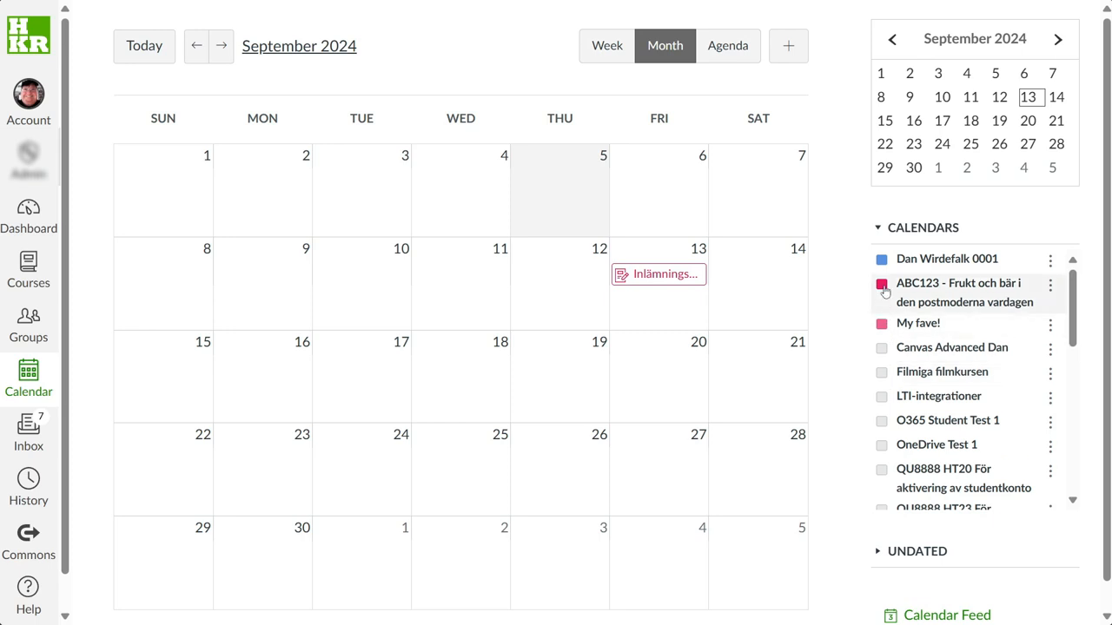
pyautogui.click(883, 285)
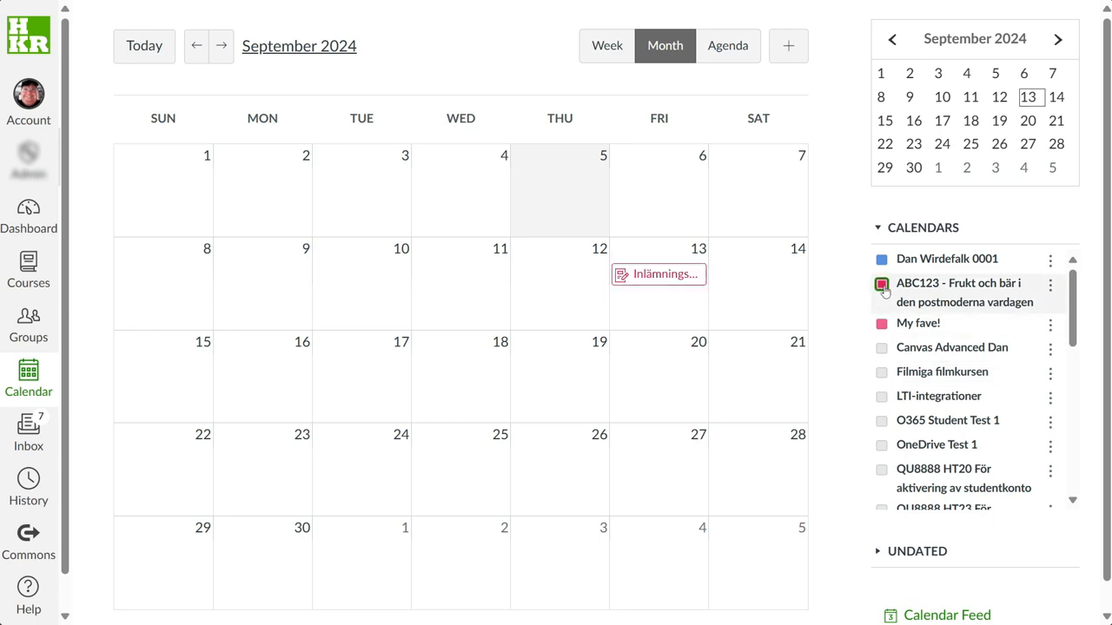
pyautogui.click(882, 285)
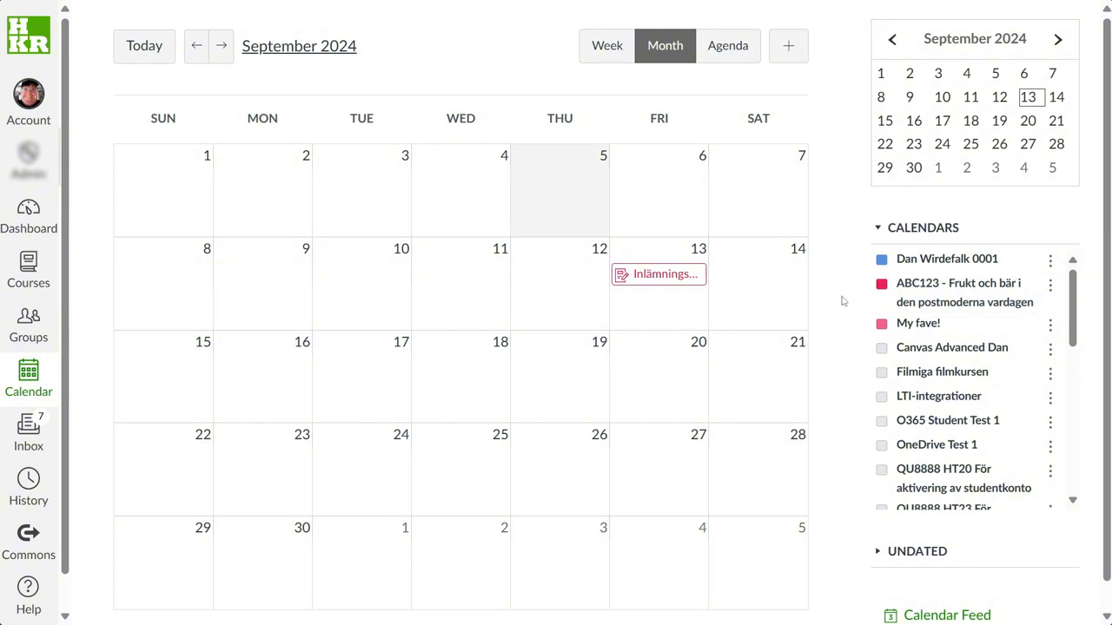
# Further down the list, toggle Basgrupp 2 and enable the Canvas Advanced Dan calendar.
pyautogui.scroll(-3)
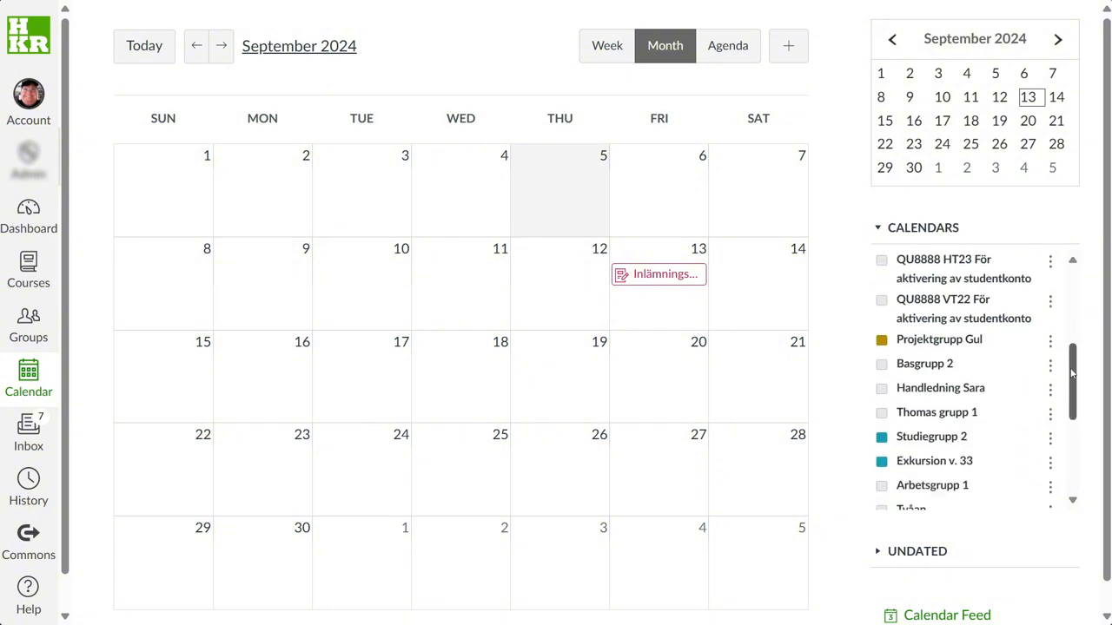
pyautogui.scroll(-3)
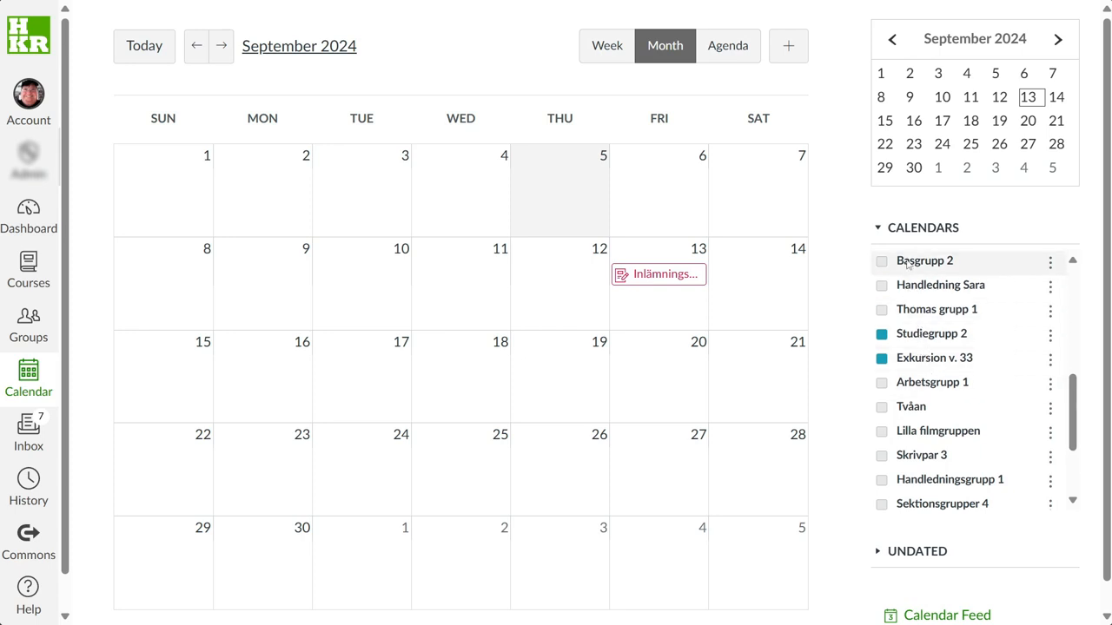
pyautogui.click(882, 261)
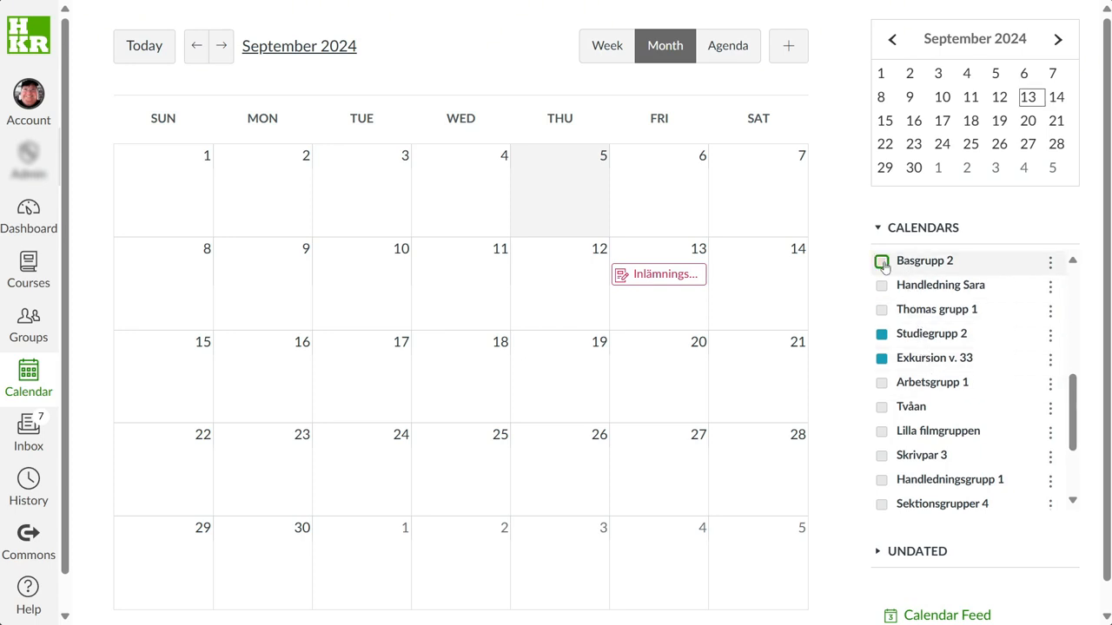
pyautogui.scroll(-3)
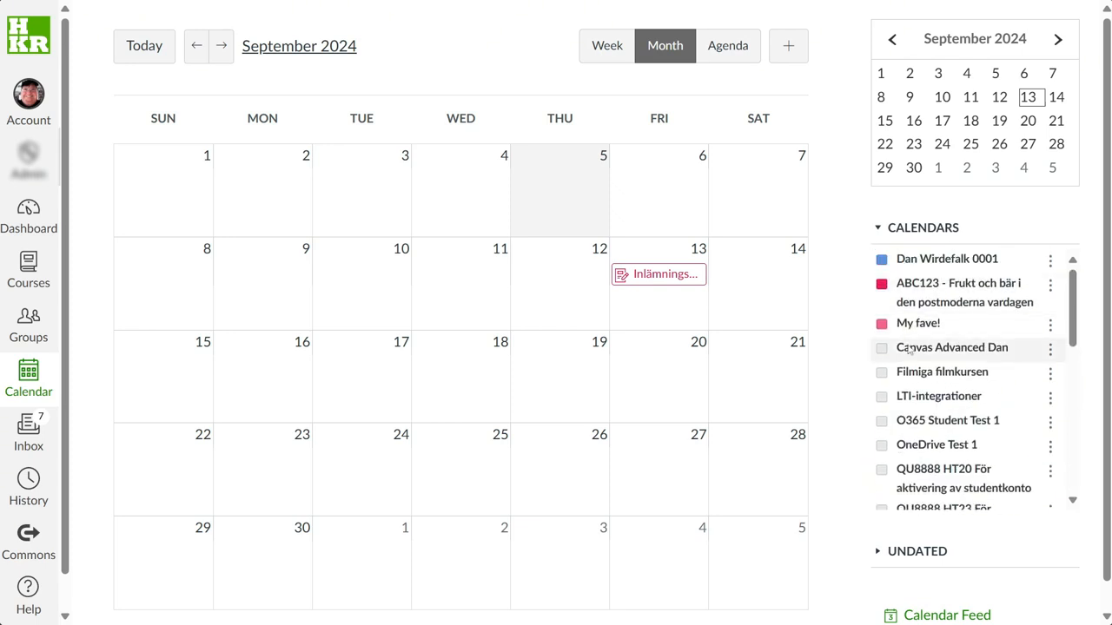
pyautogui.click(883, 396)
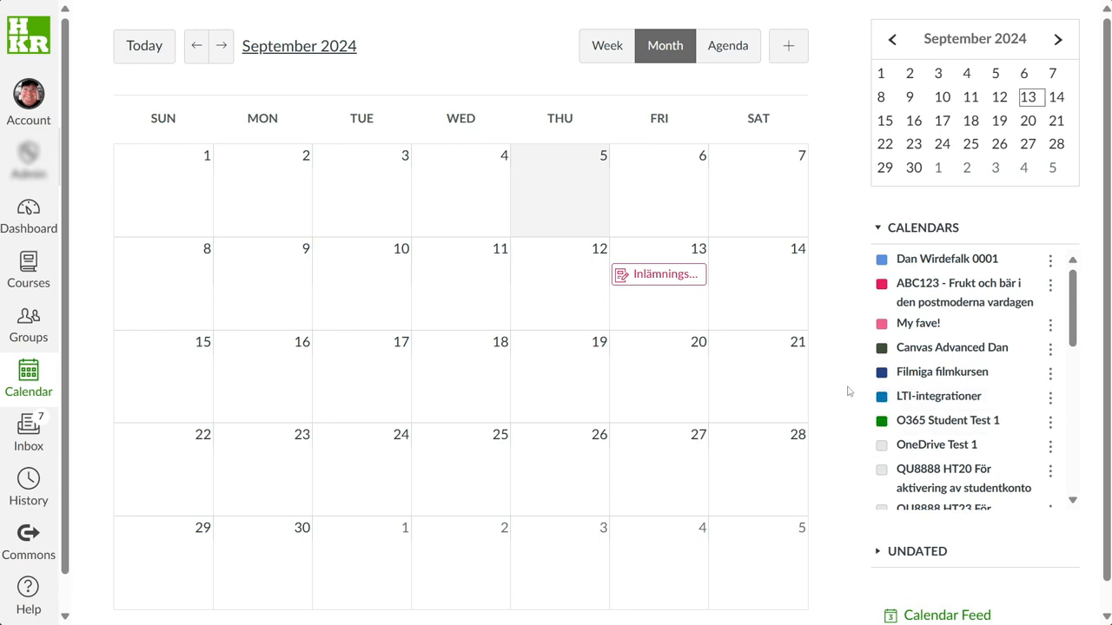
pyautogui.moveTo(56, 424)
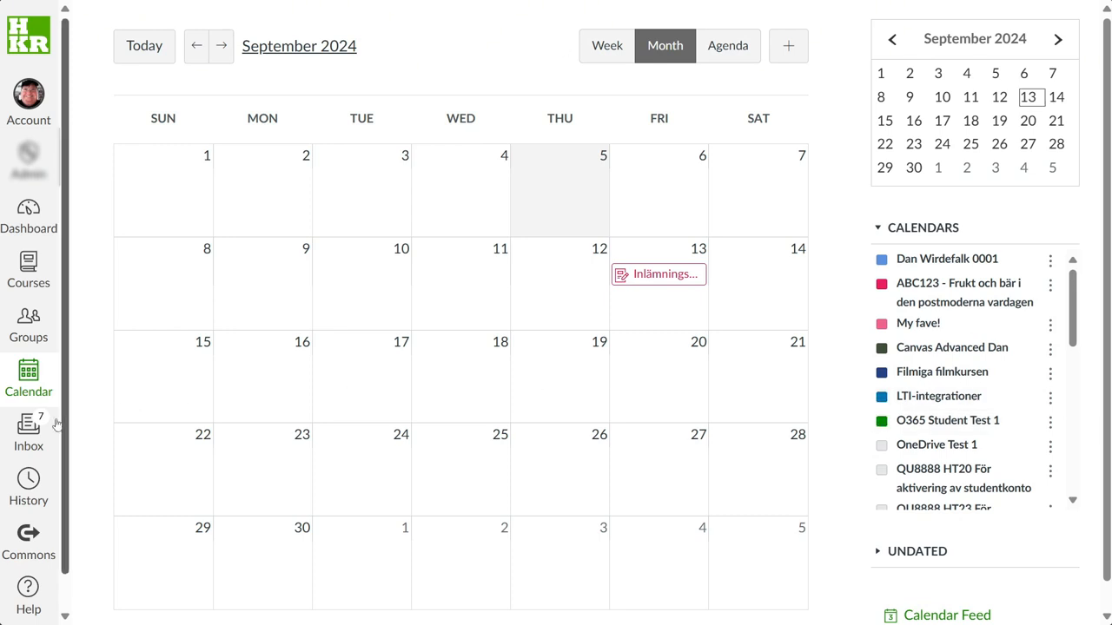
# Open the Inbox, read the Jan 18, 2024 ABC123 meeting and Jun 9, 2020 Test conversations, and toggle the May 8 conversation's read state.
pyautogui.click(28, 431)
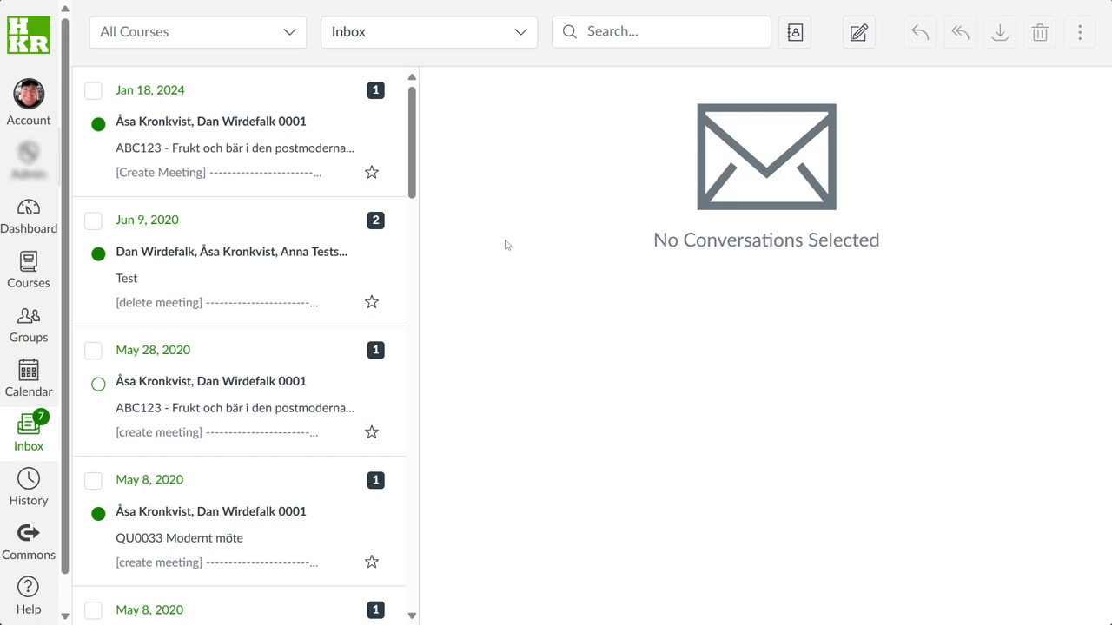
pyautogui.moveTo(450, 232)
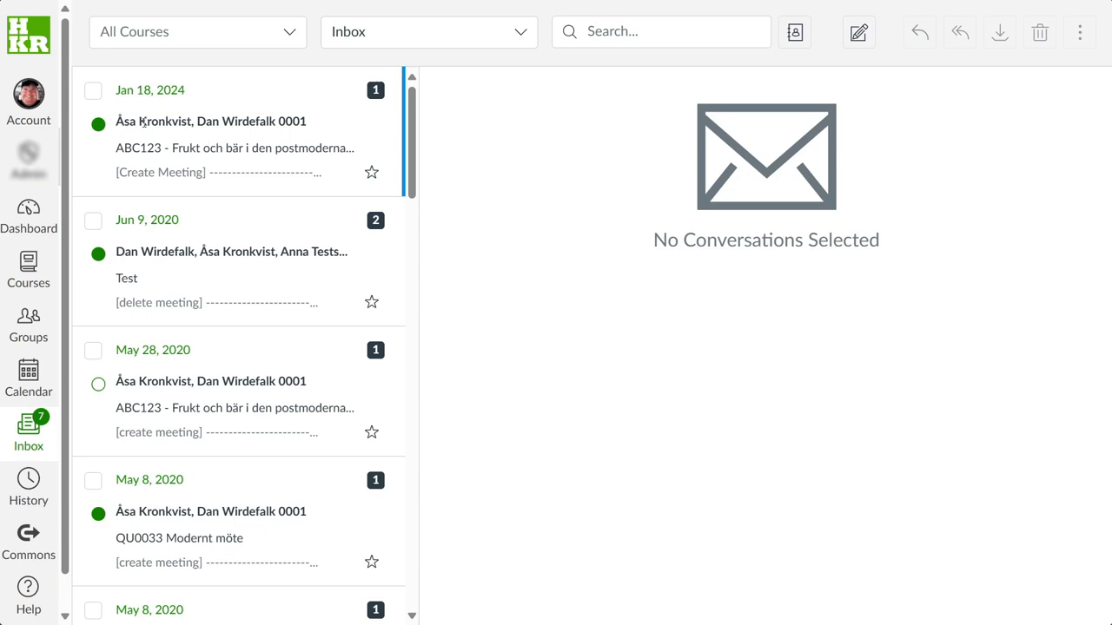
pyautogui.click(235, 130)
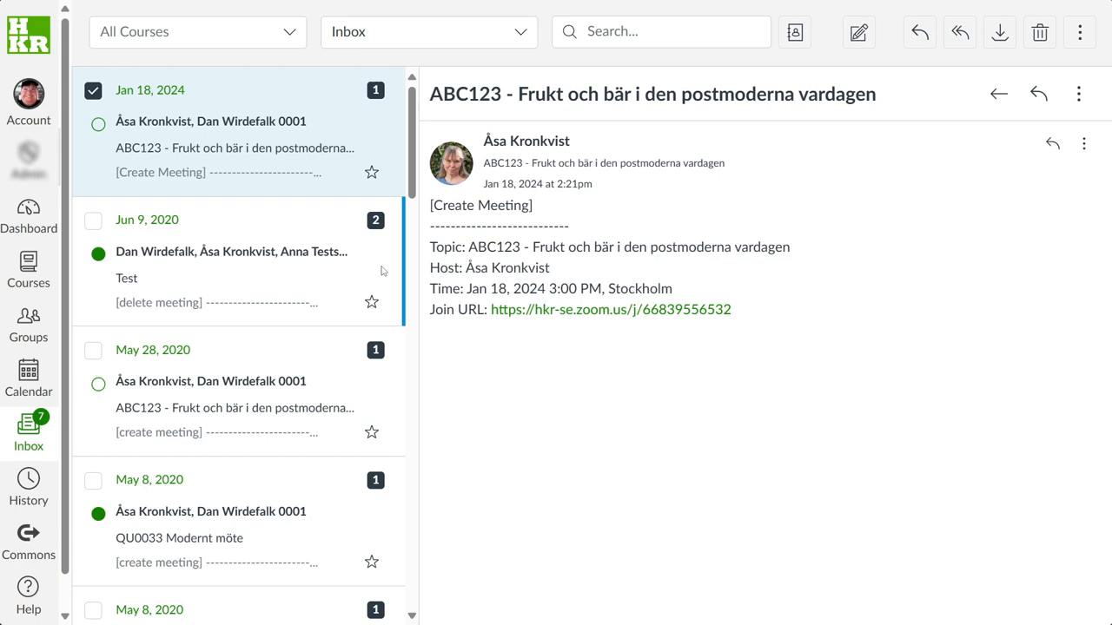
pyautogui.click(230, 260)
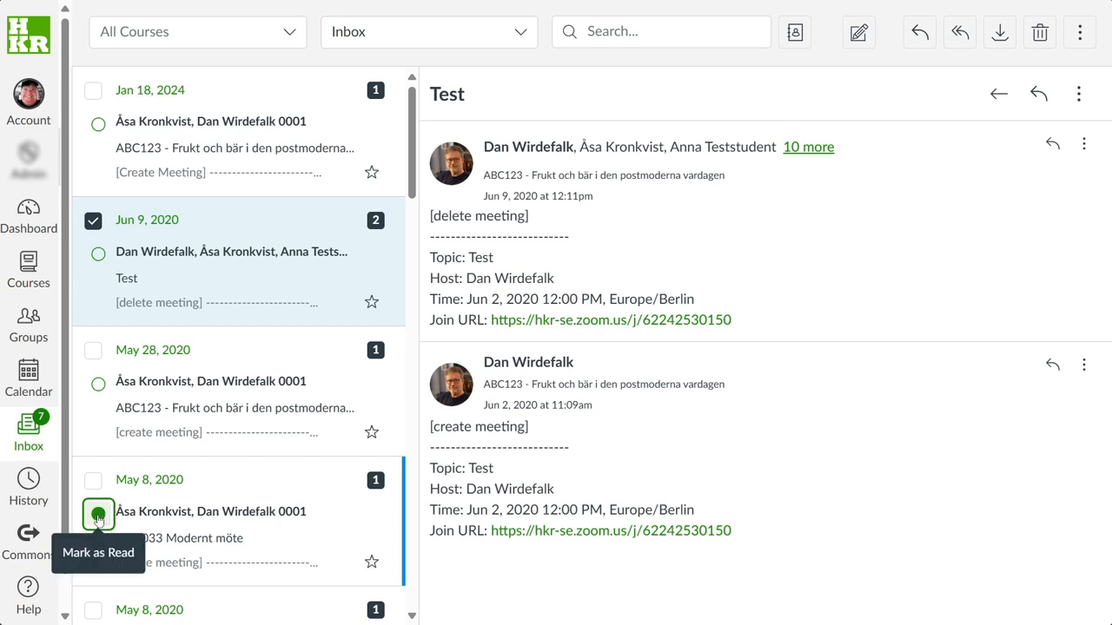
pyautogui.click(98, 514)
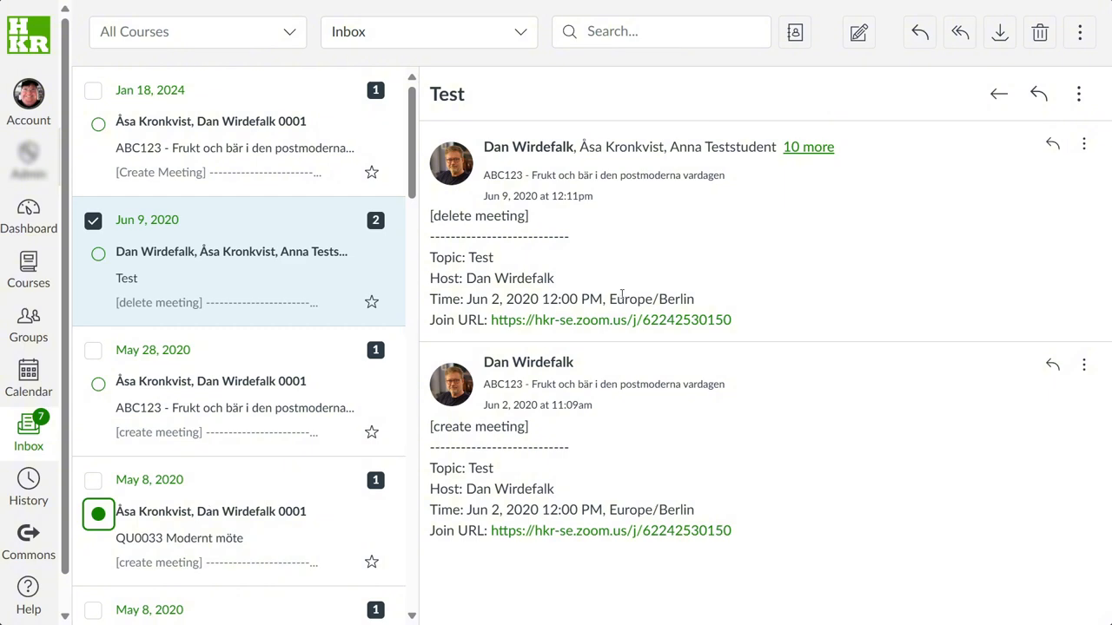
pyautogui.moveTo(858, 31)
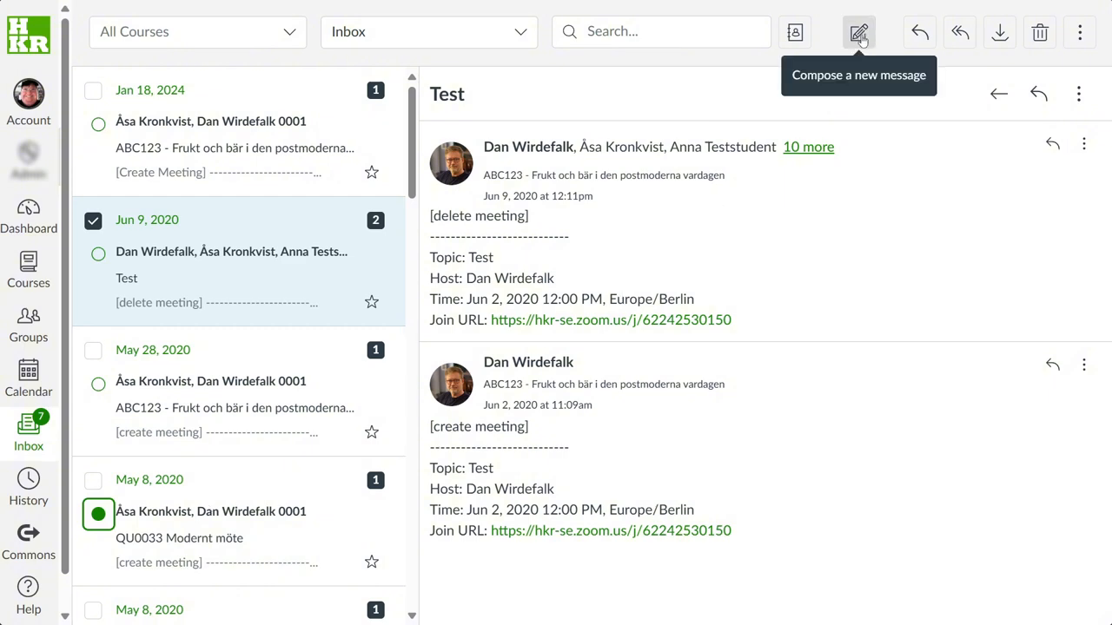
pyautogui.click(858, 32)
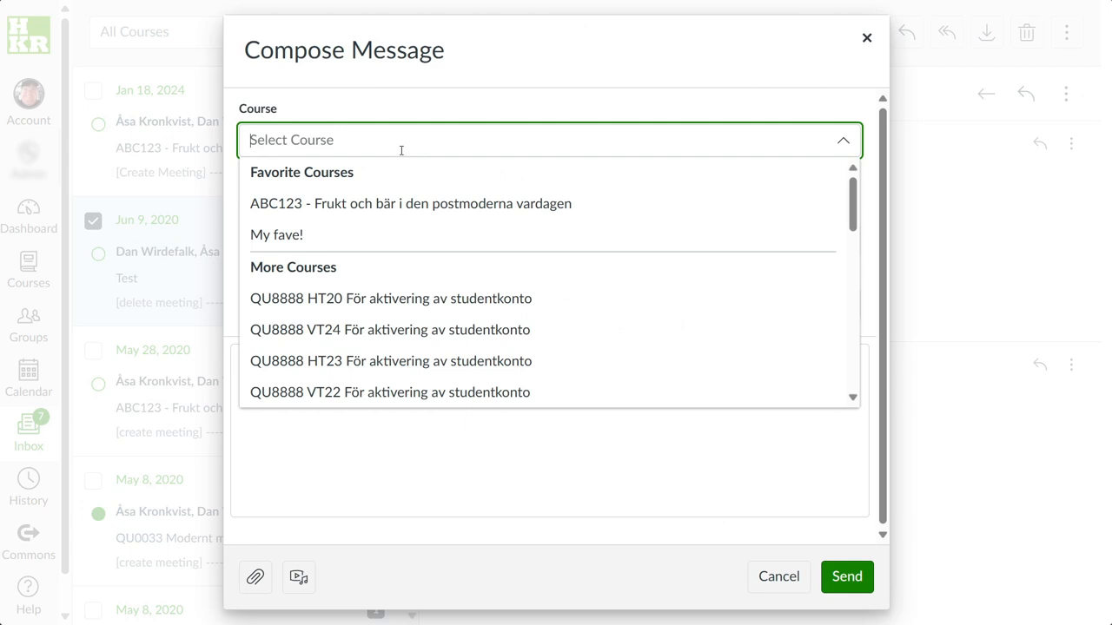
pyautogui.click(410, 203)
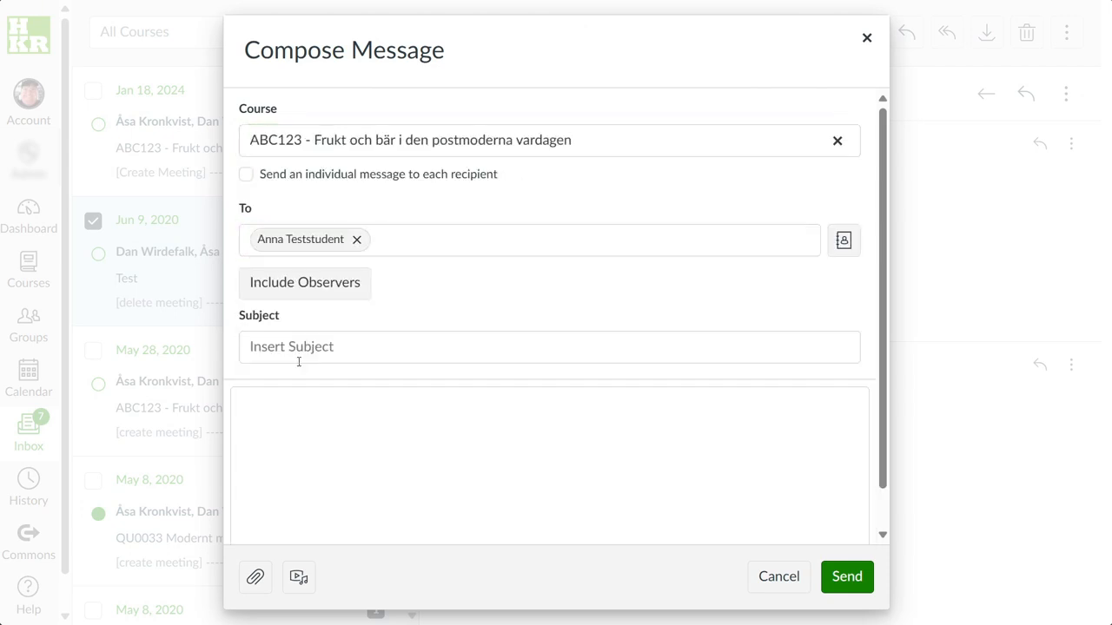
pyautogui.click(521, 240)
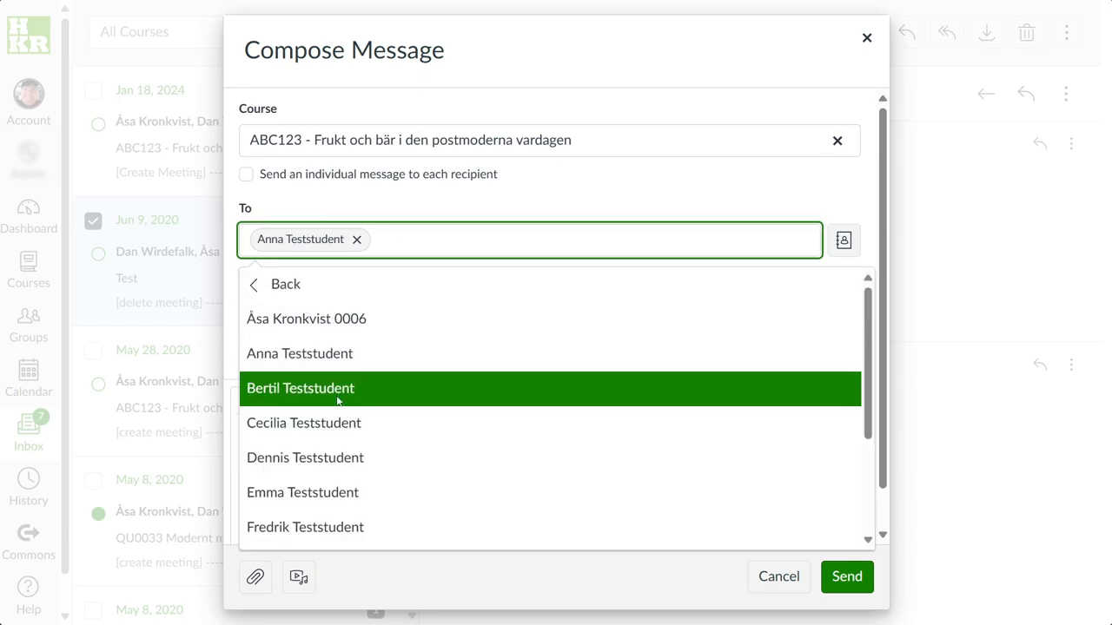
pyautogui.click(299, 389)
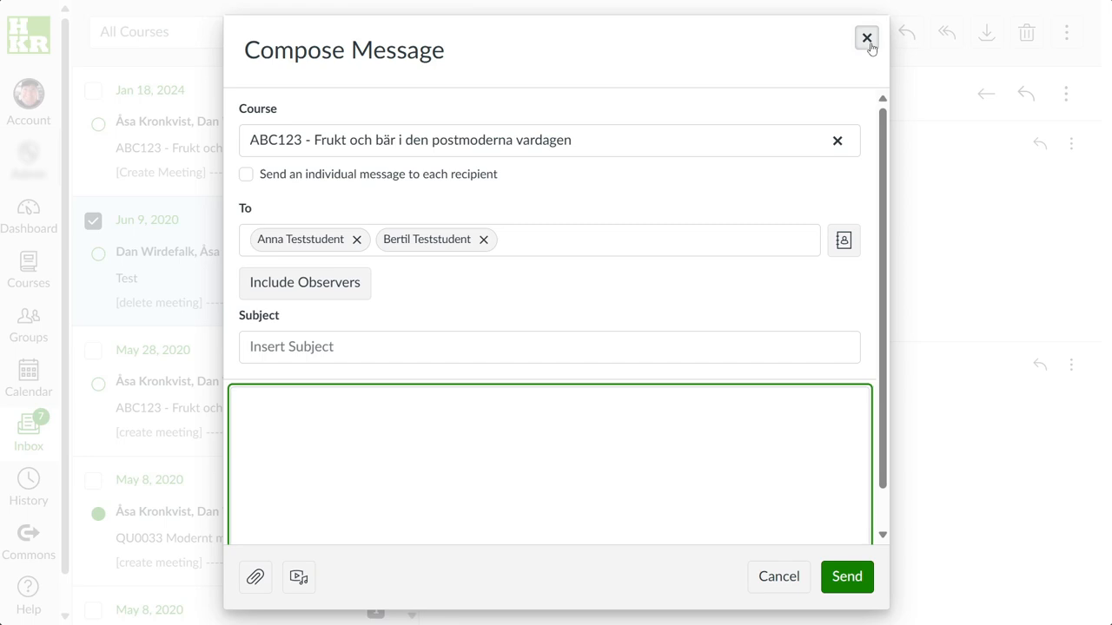
pyautogui.click(865, 38)
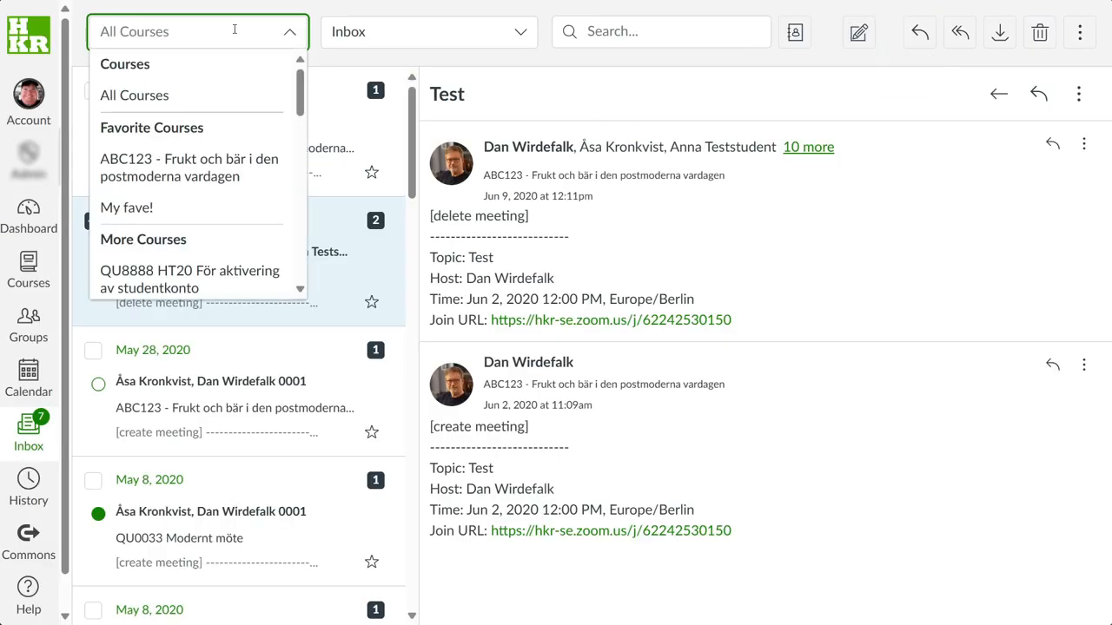
pyautogui.click(187, 167)
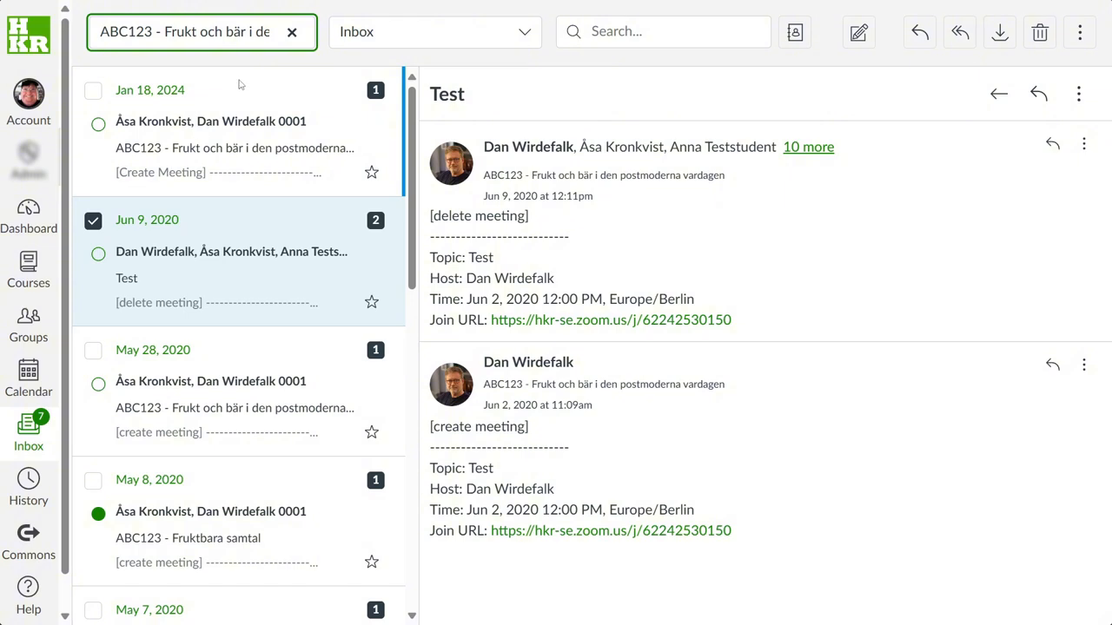
pyautogui.click(199, 31)
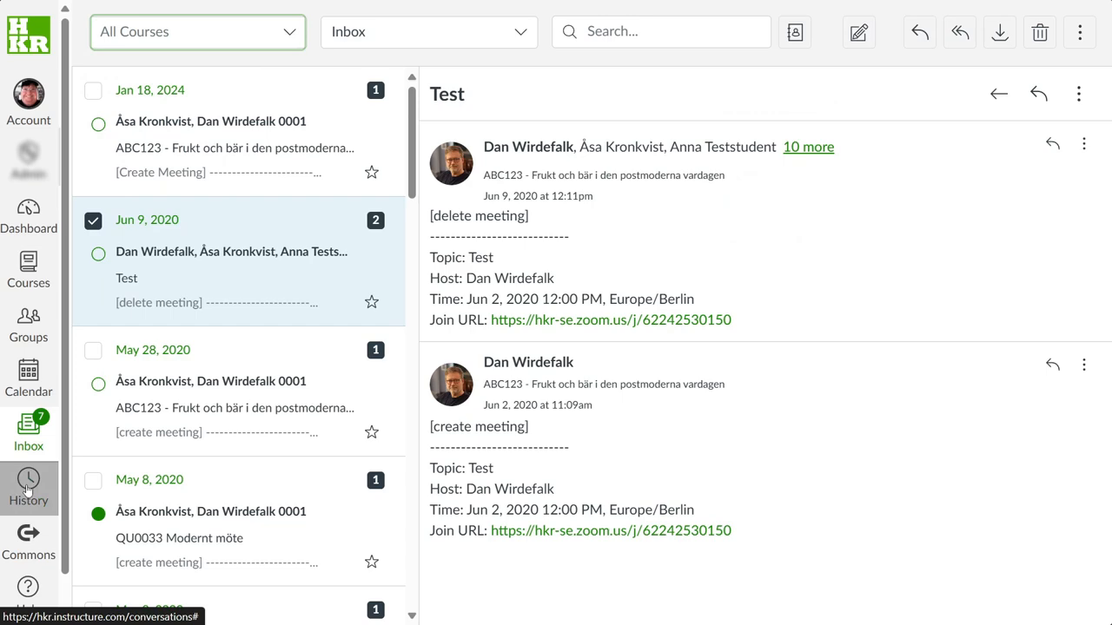
# From Recent History, open the Course Grades page for QU8888 VT24.
pyautogui.click(28, 486)
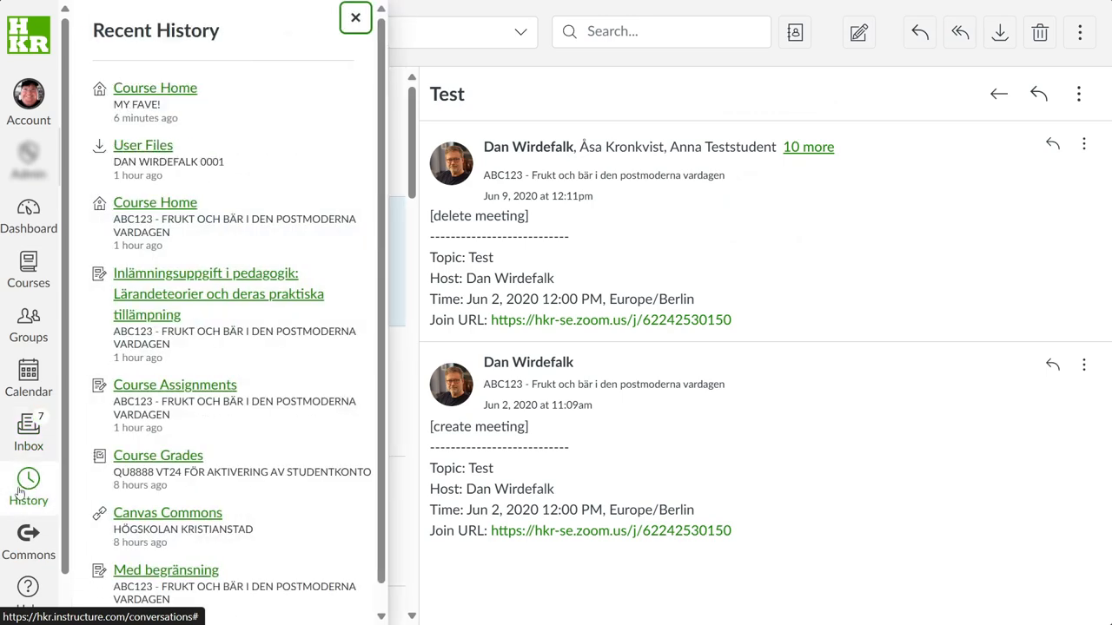
pyautogui.moveTo(19, 493)
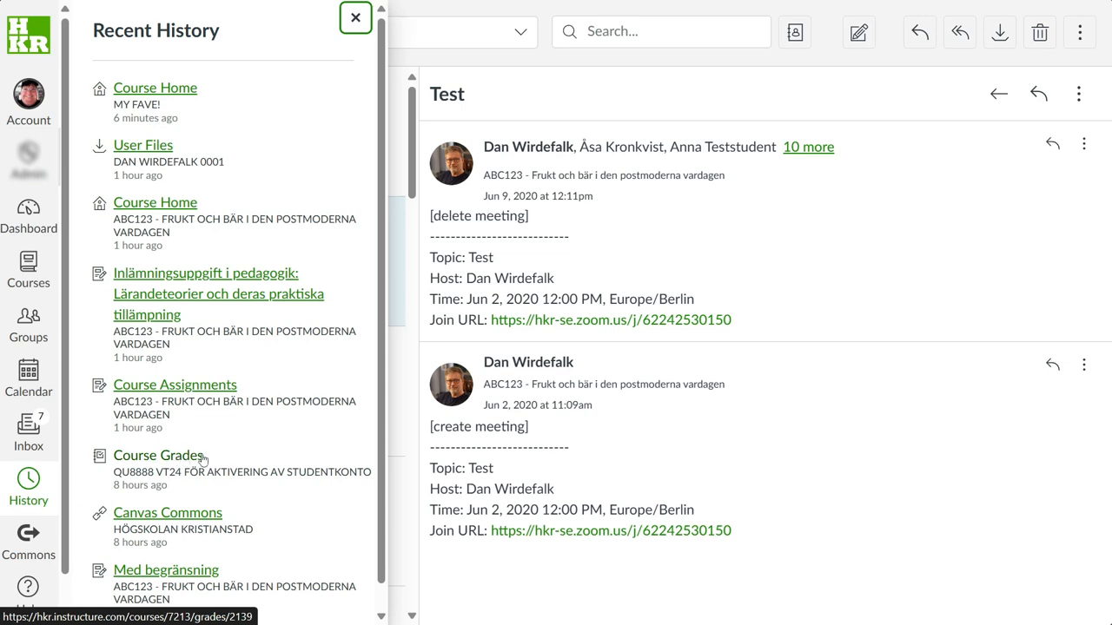
pyautogui.moveTo(177, 460)
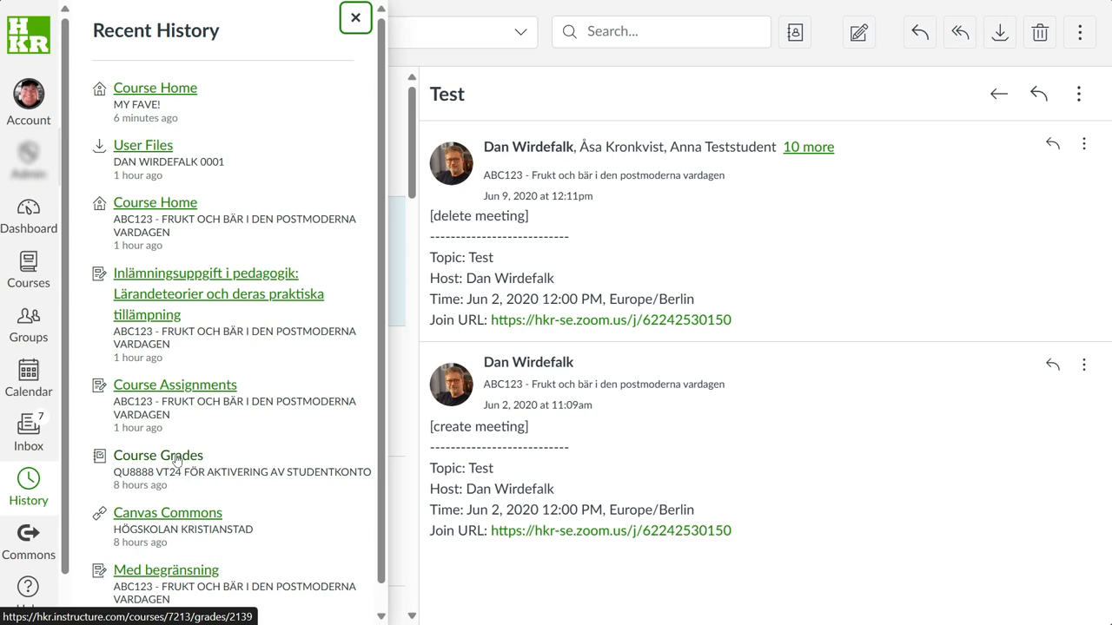
pyautogui.click(158, 455)
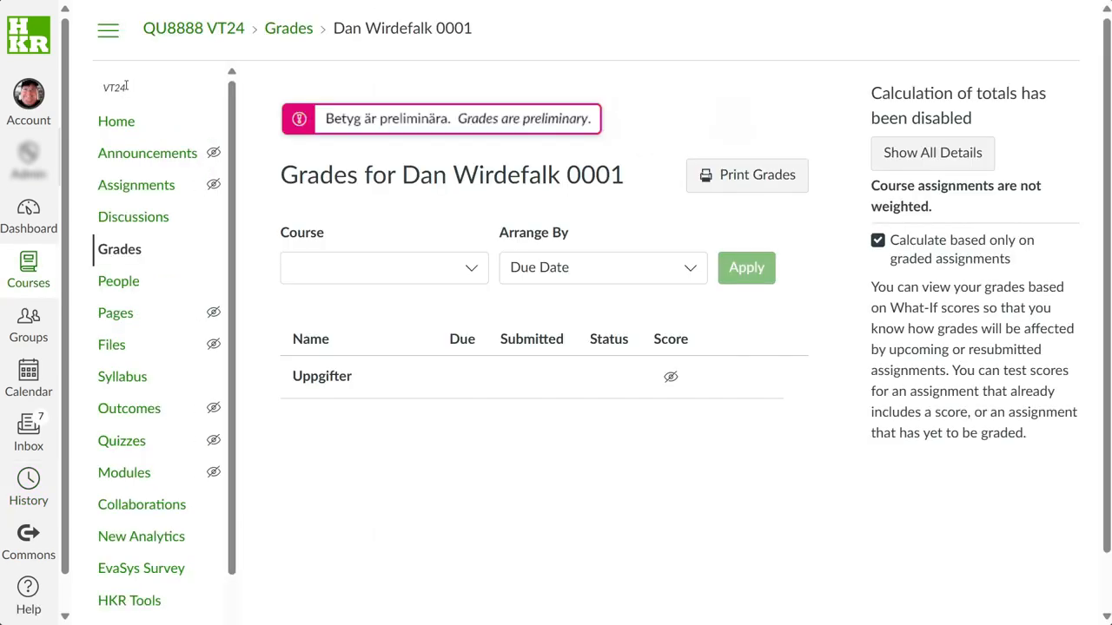